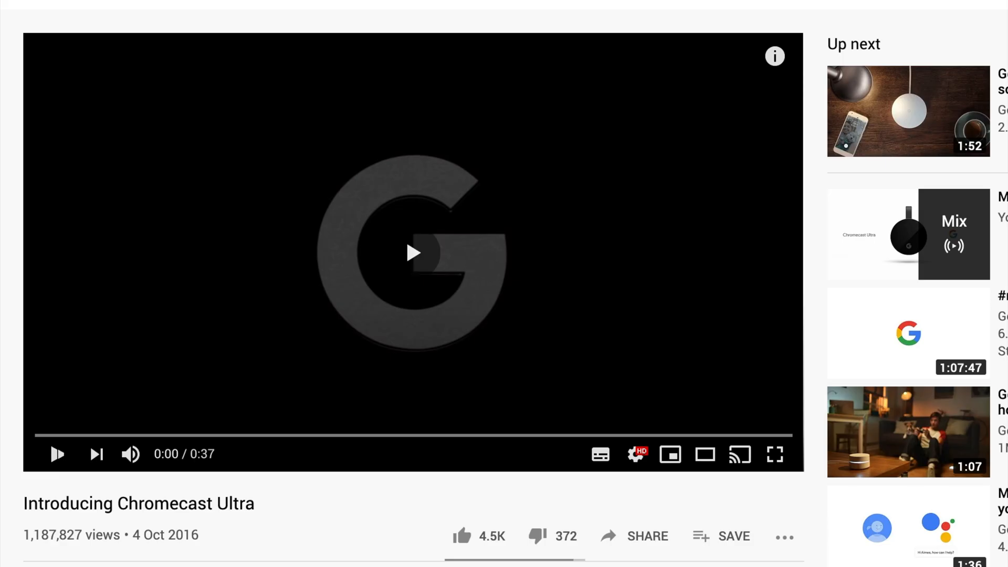
# Play the Chromecast Ultra intro, then locate the 'npm install -g http-server' command.
pyautogui.click(412, 252)
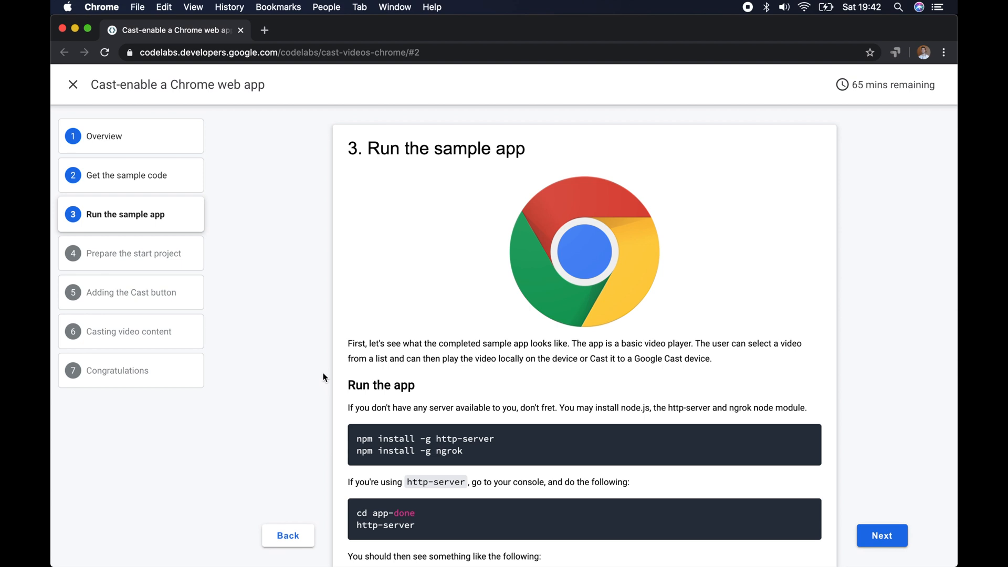
pyautogui.scroll(-3)
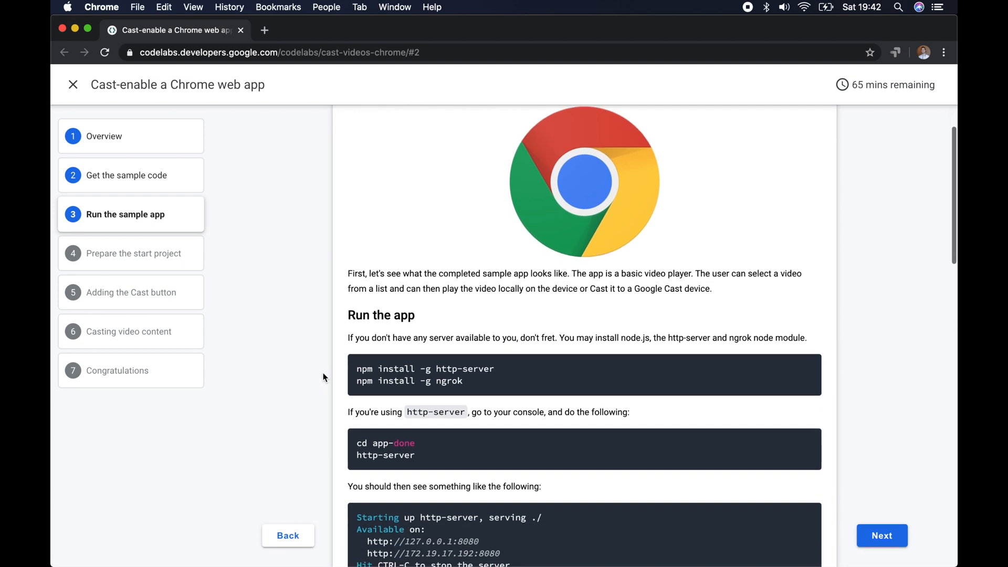
pyautogui.scroll(-3)
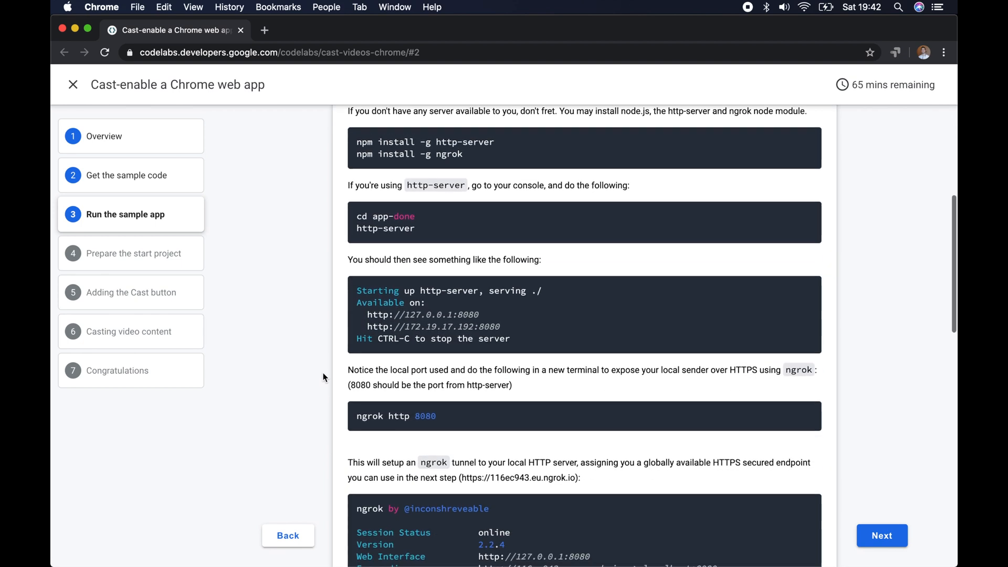
pyautogui.scroll(3)
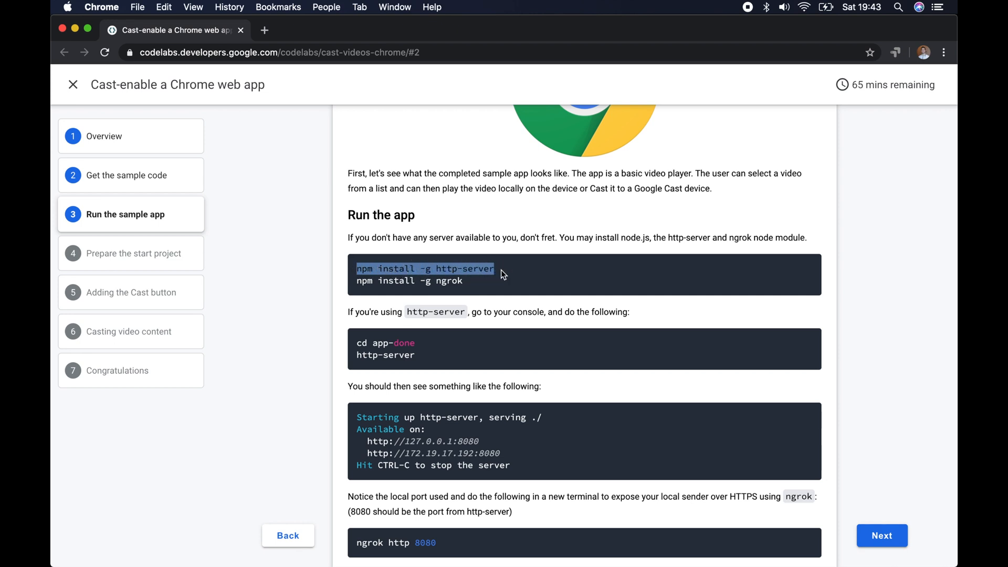
# Install http-server globally with sudo and copy the local 127.0.0.1 server address.
pyautogui.click(552, 536)
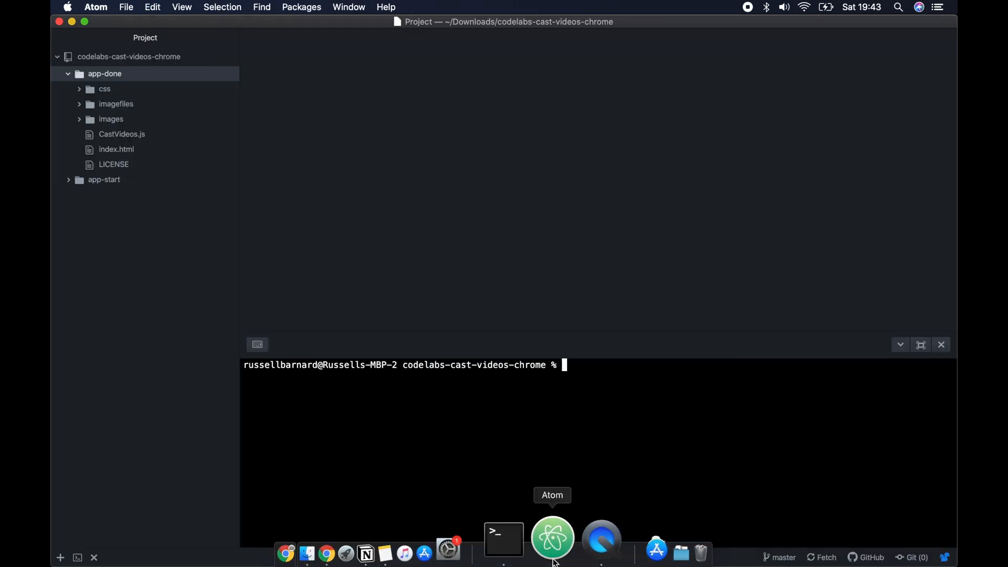
pyautogui.write('npm install -g http-server')
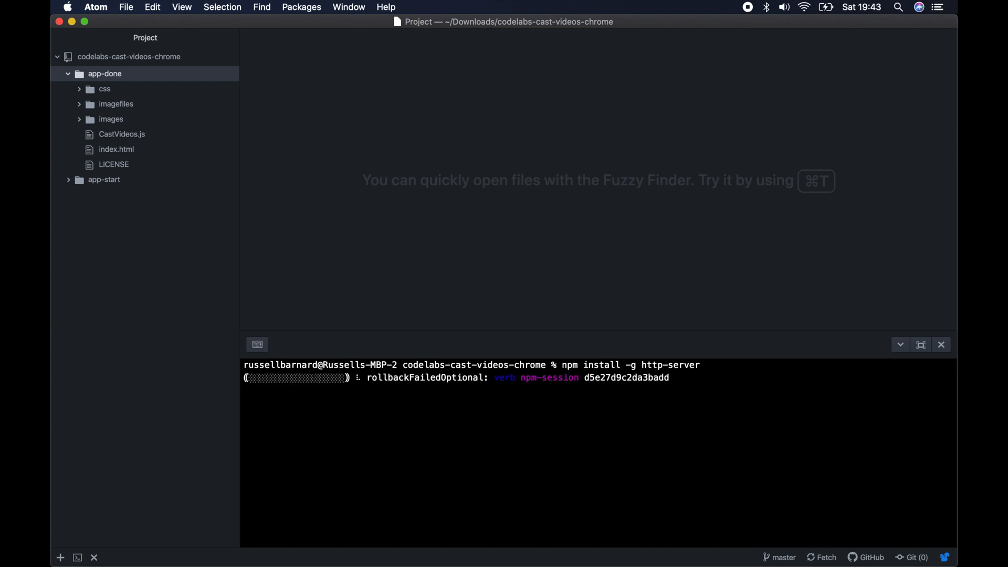
pyautogui.write('su')
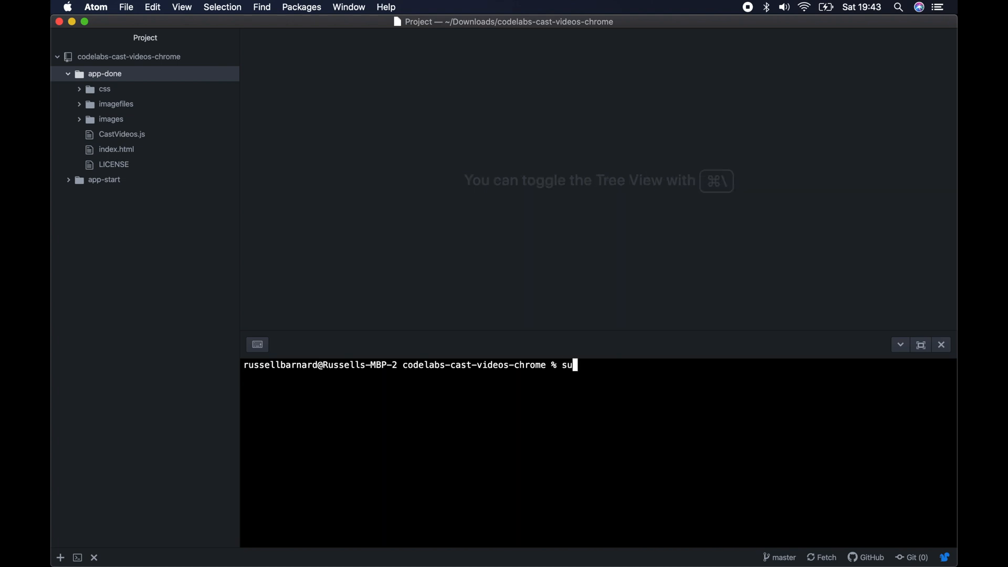
pyautogui.press('Return')
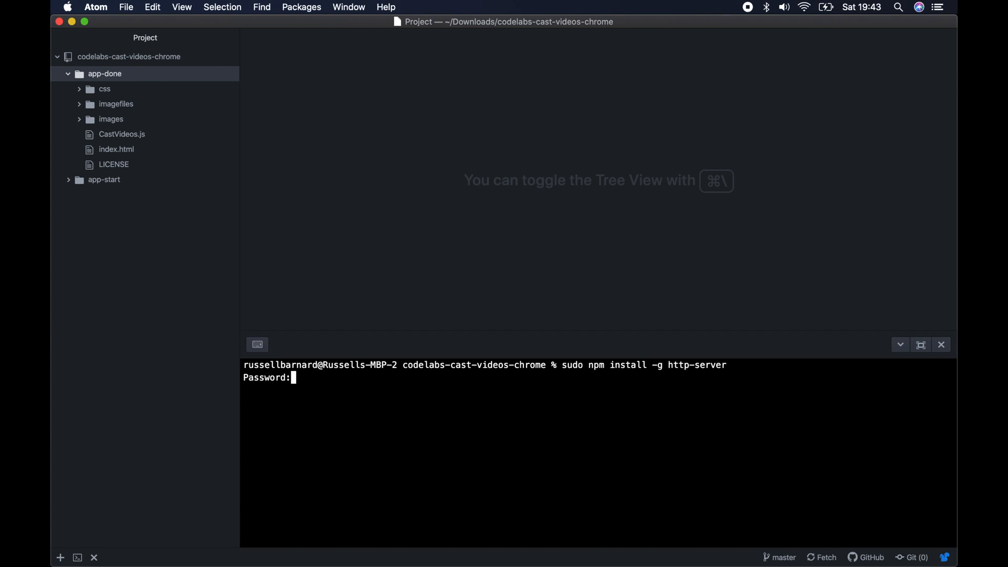
pyautogui.press('Return')
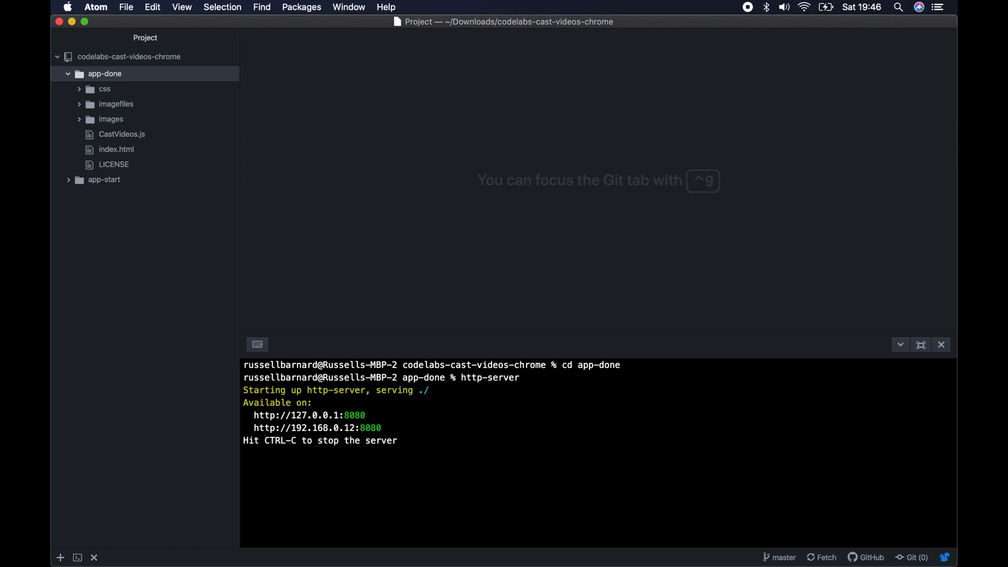
pyautogui.doubleClick(309, 415)
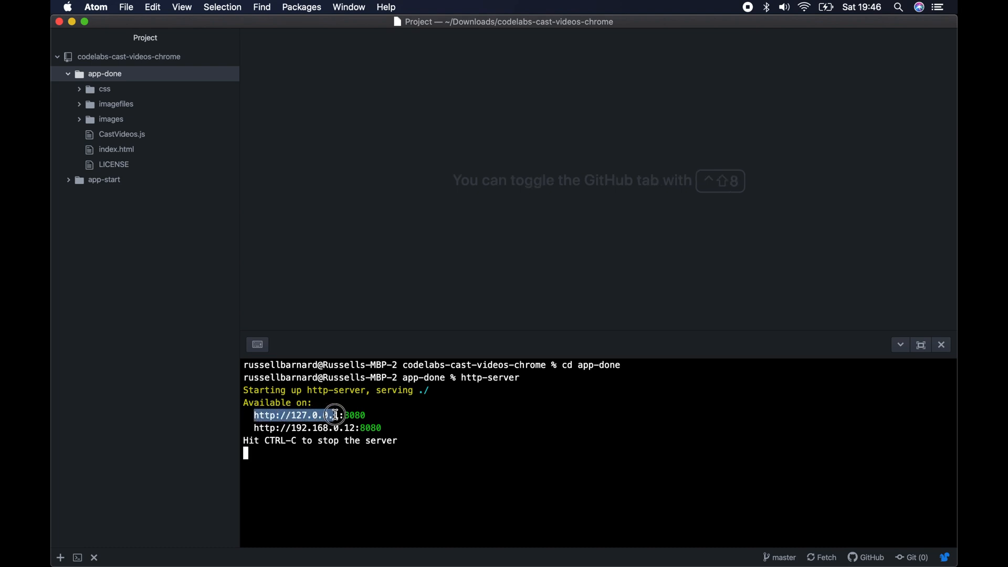
pyautogui.click(387, 542)
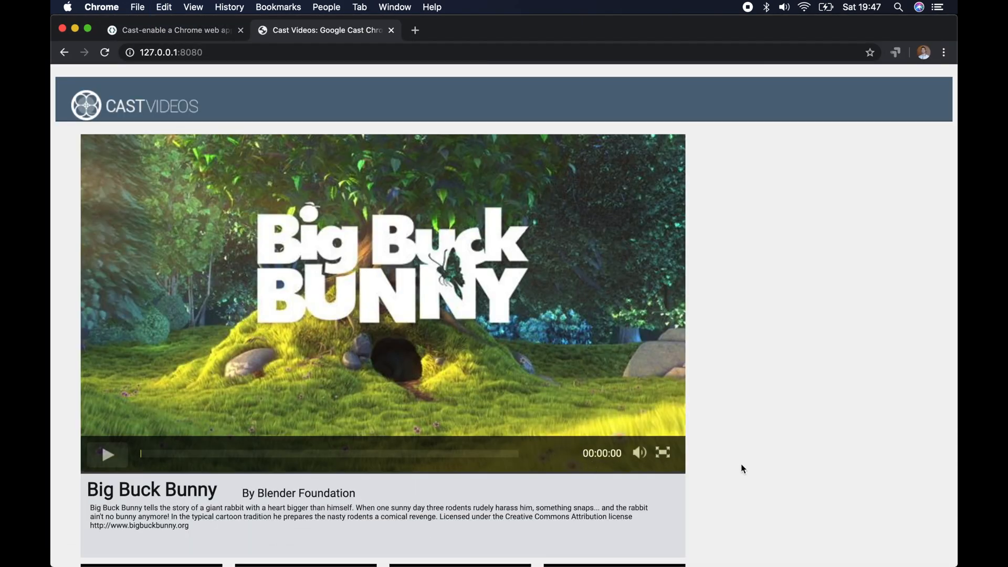
pyautogui.moveTo(635, 453)
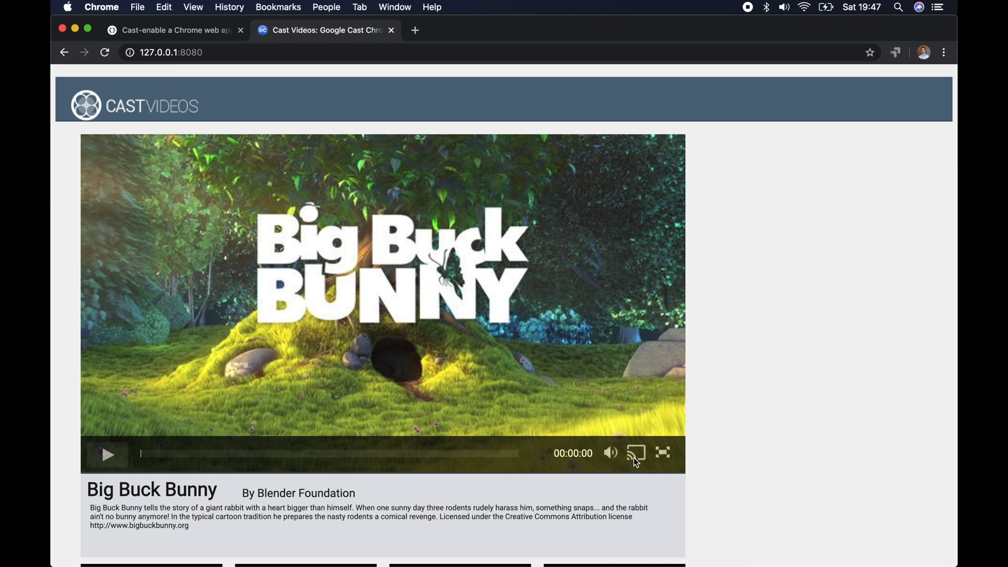
# View the sample app's cast device list at 127.0.0.1:8080, then return to the codelab.
pyautogui.click(901, 52)
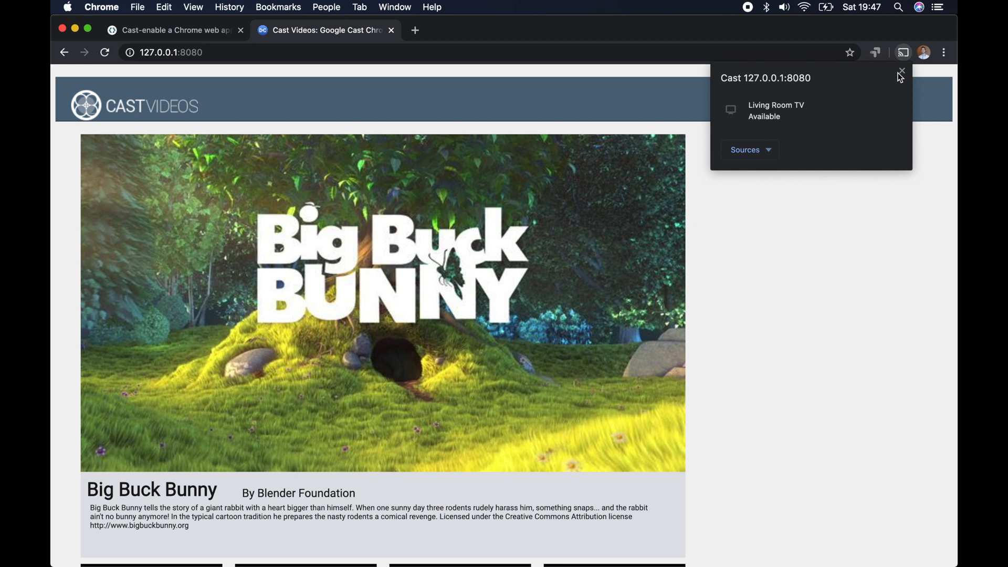
pyautogui.click(899, 71)
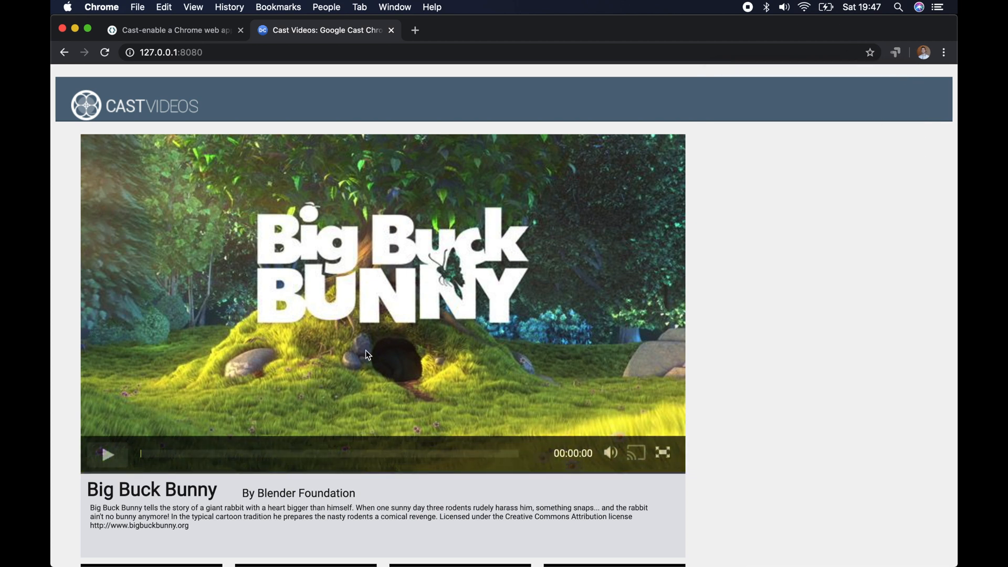
pyautogui.click(174, 30)
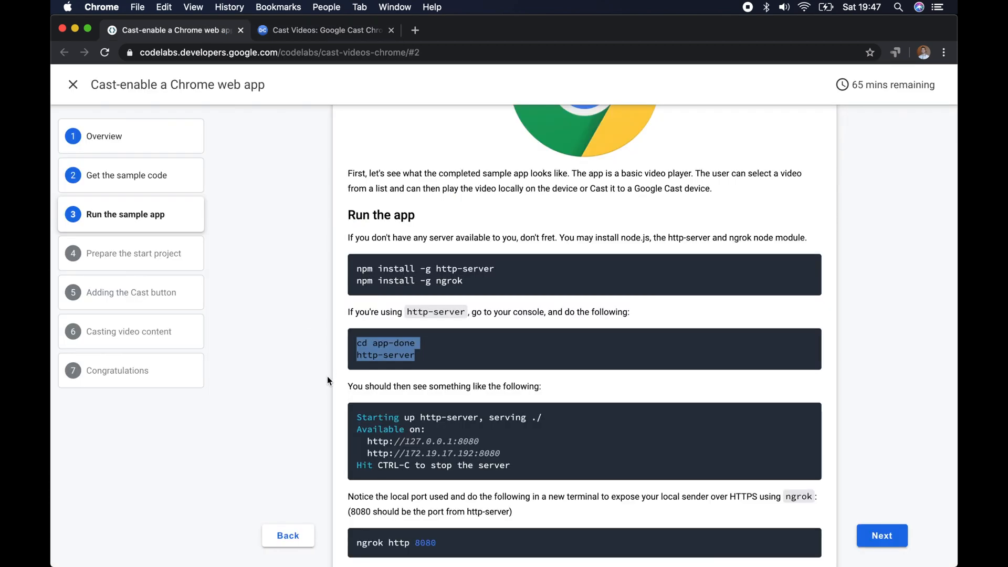
# Scroll to the ngrok step and select the 'ngrok http 8080' command.
pyautogui.scroll(-3)
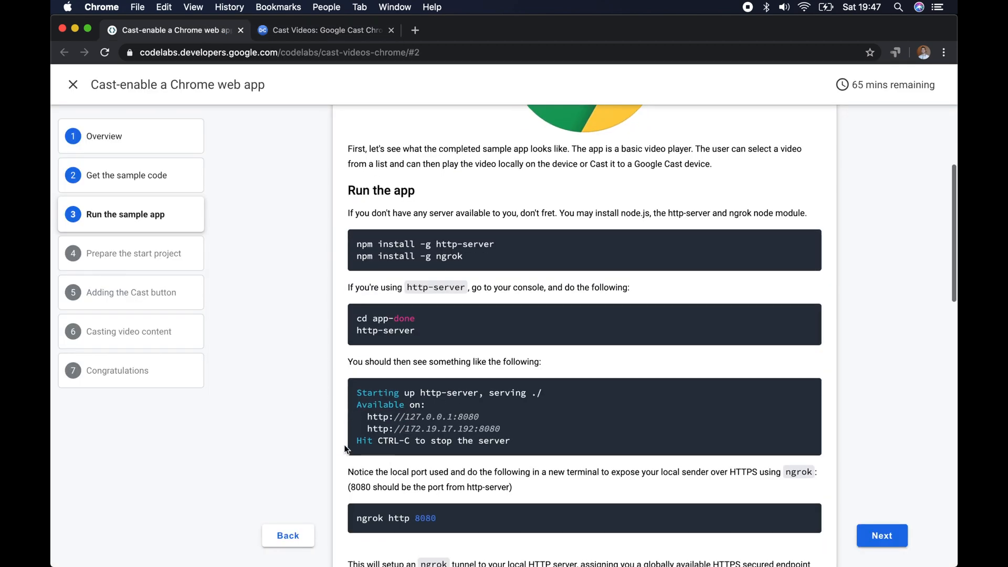
pyautogui.scroll(-3)
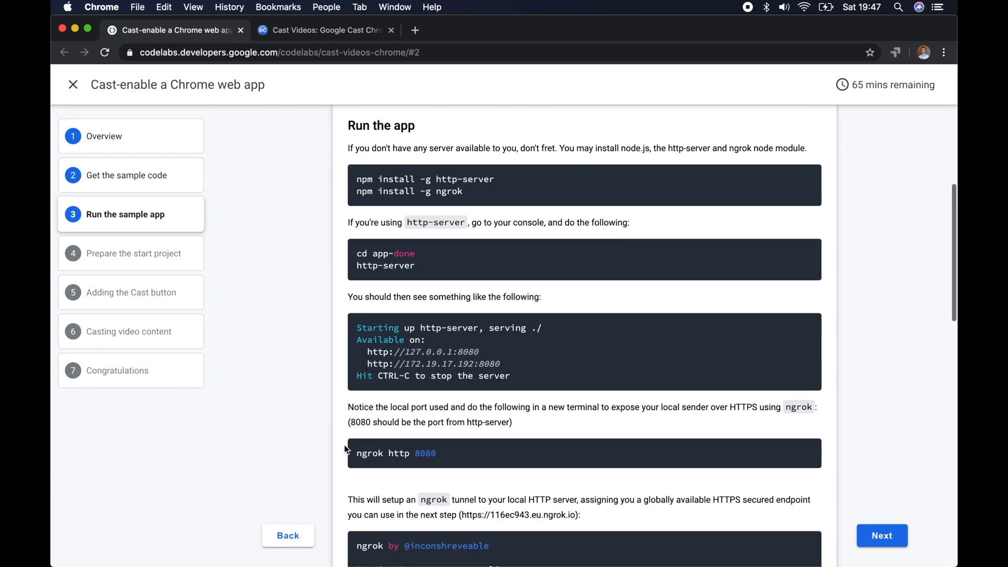
pyautogui.scroll(-3)
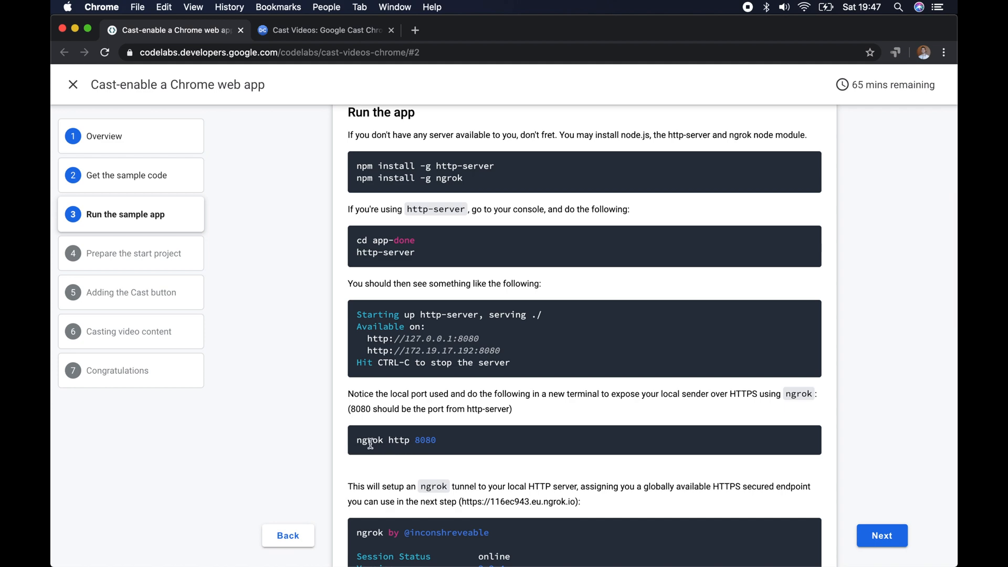
pyautogui.tripleClick(395, 440)
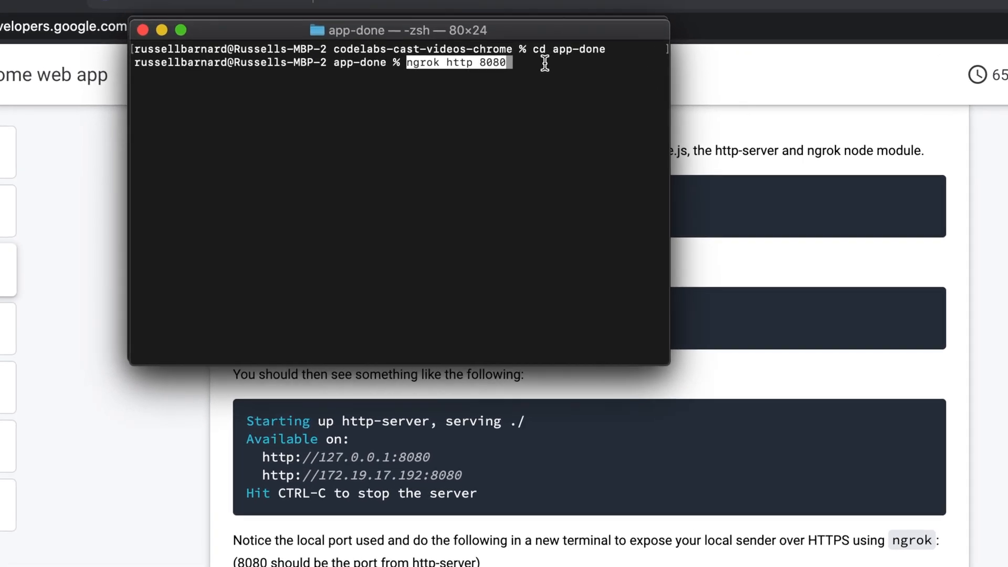
# Run 'ngrok http 8080' and select the https Forwarding URL.
pyautogui.press('Return')
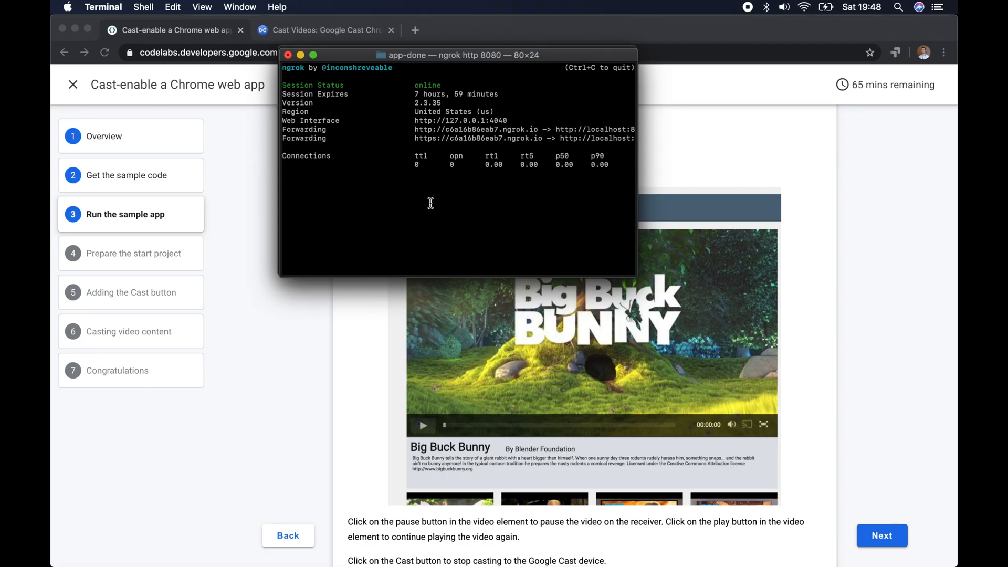
pyautogui.moveTo(414, 137)
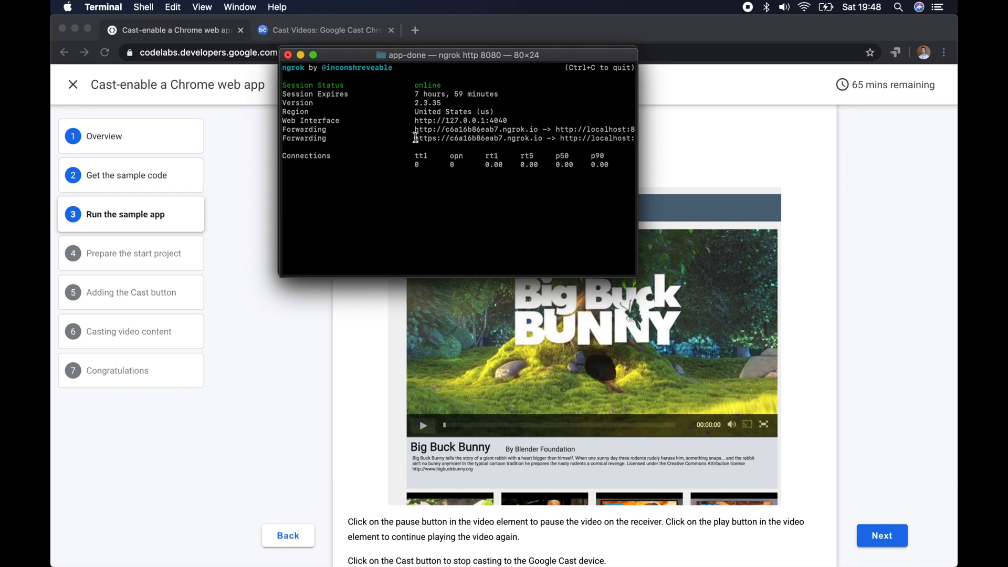
pyautogui.doubleClick(474, 139)
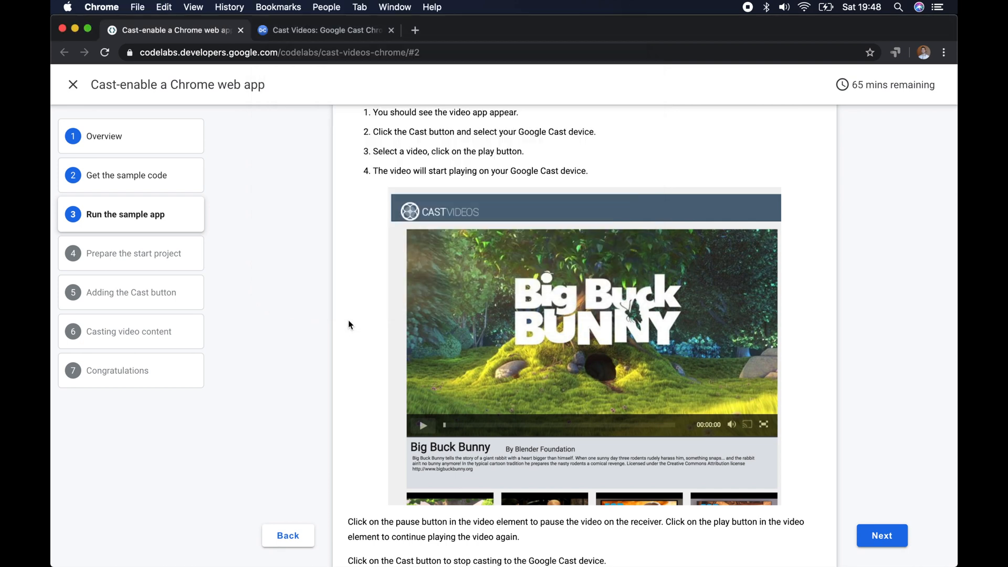
# Load the app at the ngrok https URL, pick Living Room TV, and return to the codelab.
pyautogui.click(415, 31)
pyautogui.write('c6a16b86eab7.ngrok.io')
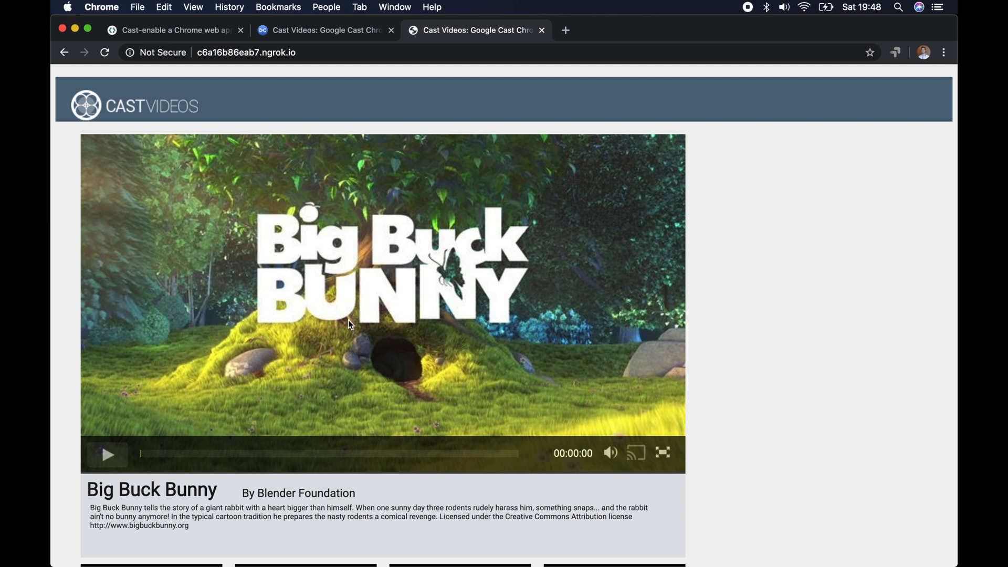
pyautogui.moveTo(590, 482)
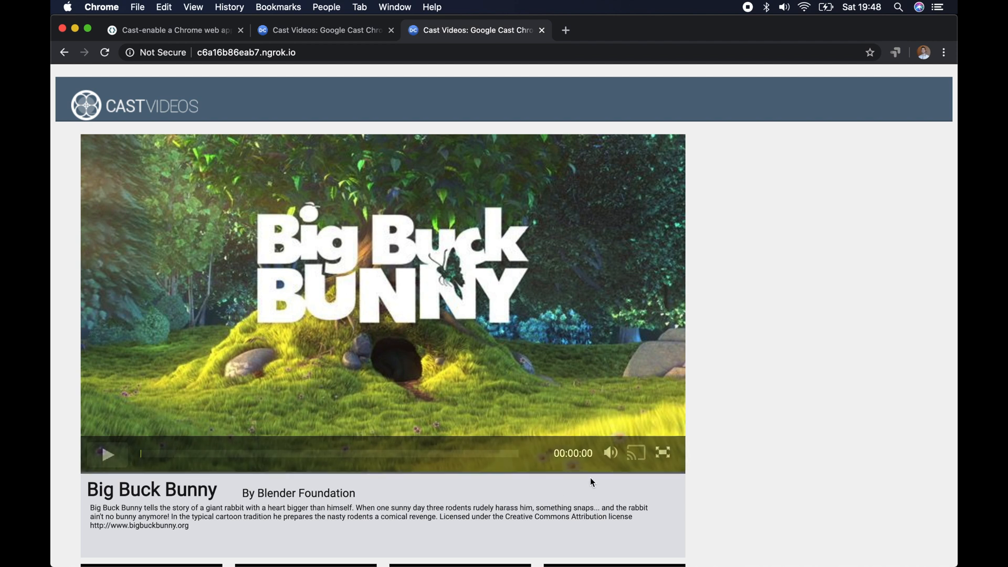
pyautogui.click(903, 52)
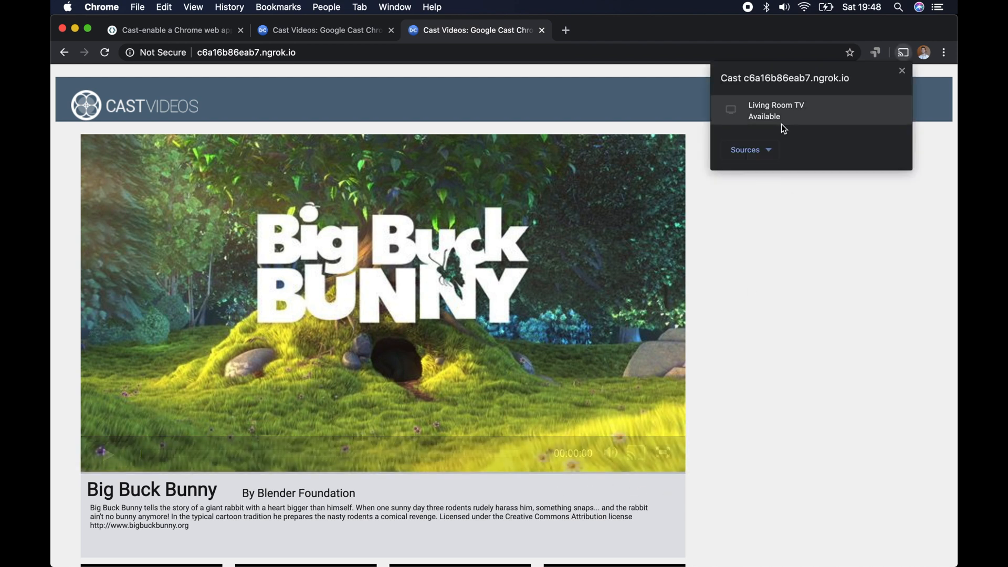
pyautogui.click(900, 71)
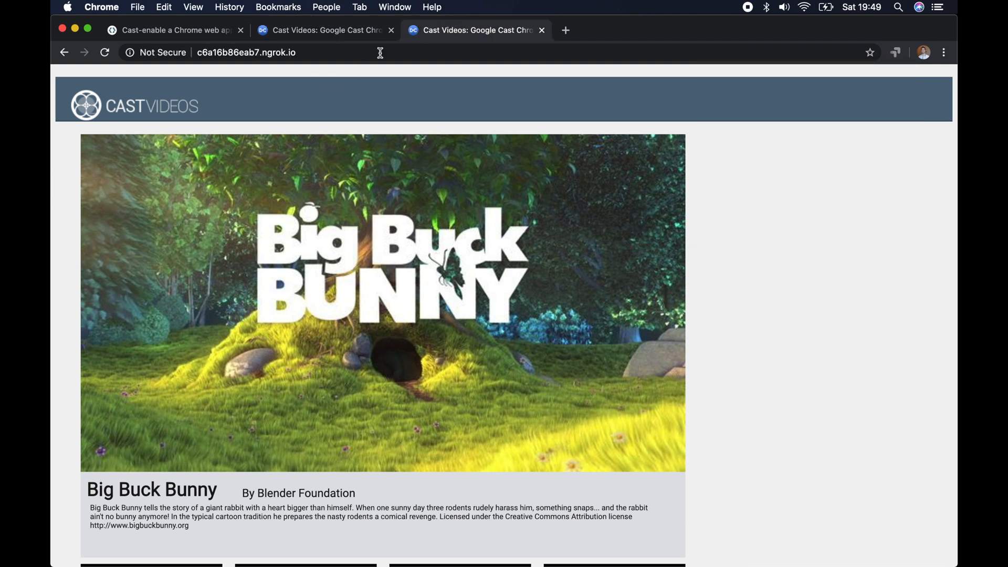
pyautogui.click(176, 29)
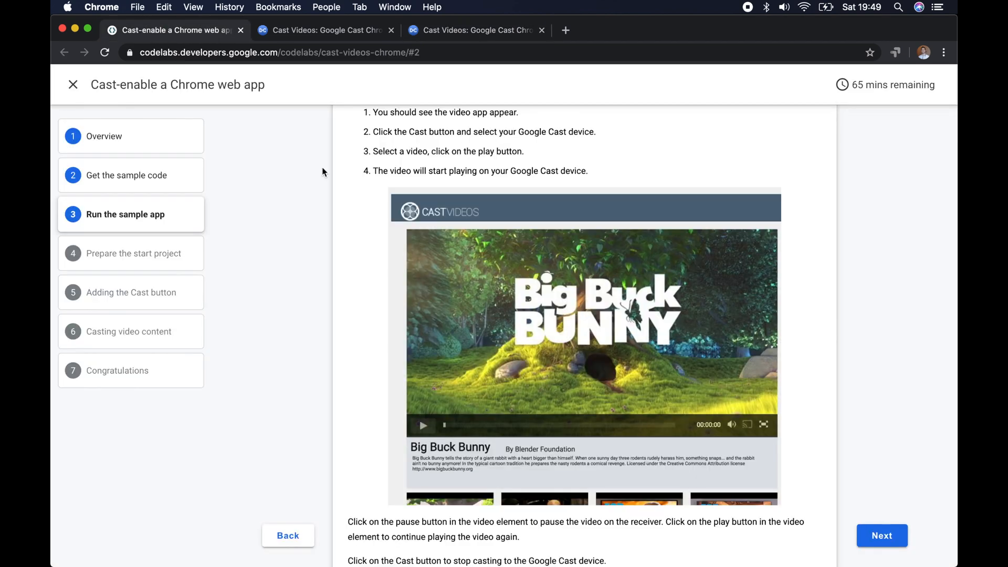
# Advance to step 5, Adding the Cast button, and run http-server from app-start.
pyautogui.scroll(3)
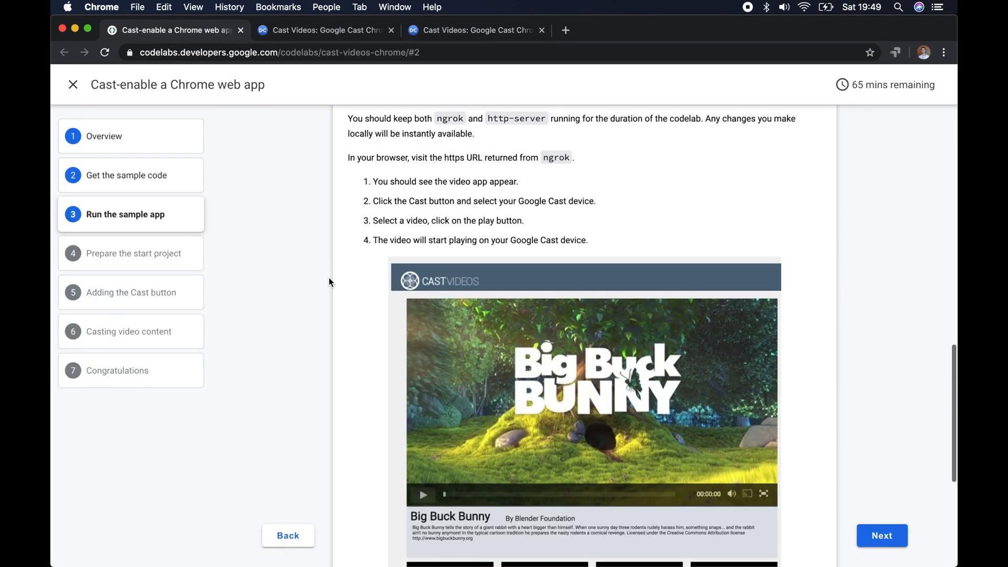
pyautogui.scroll(3)
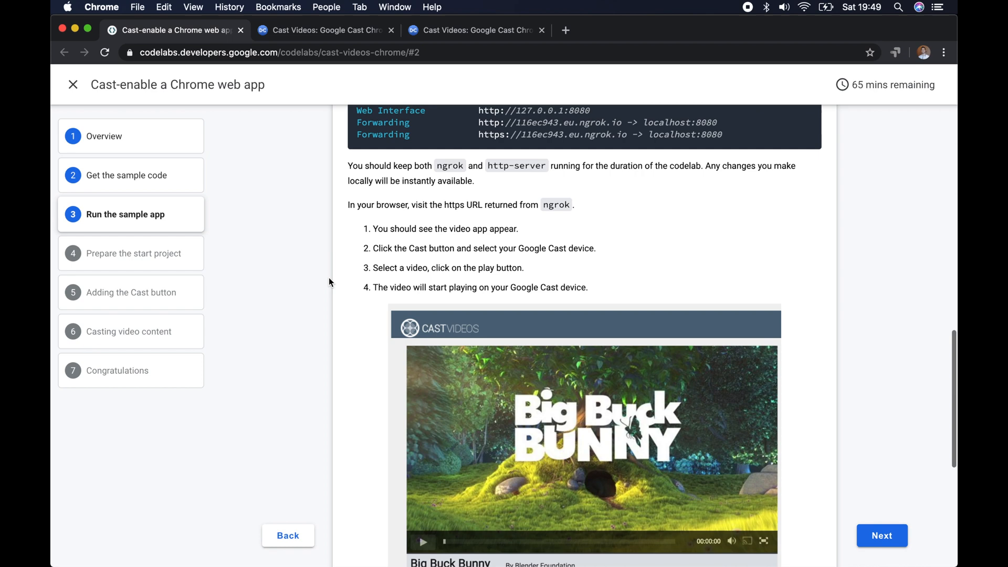
pyautogui.scroll(-3)
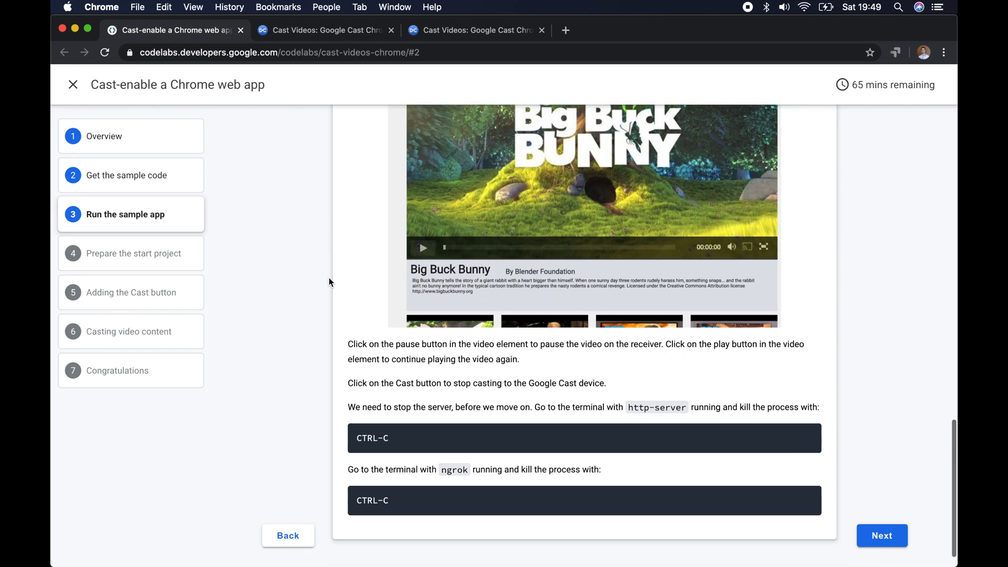
pyautogui.scroll(3)
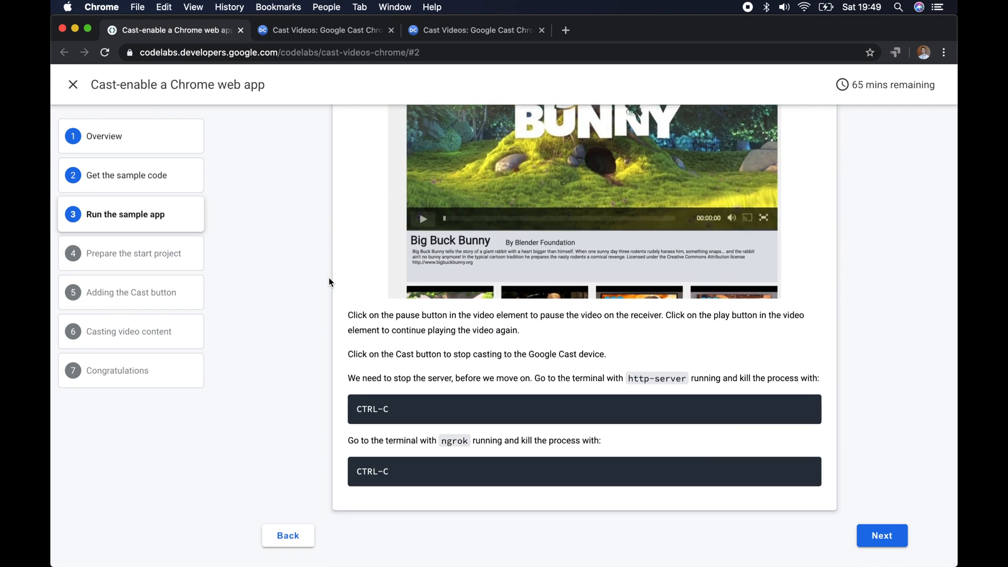
pyautogui.moveTo(370, 490)
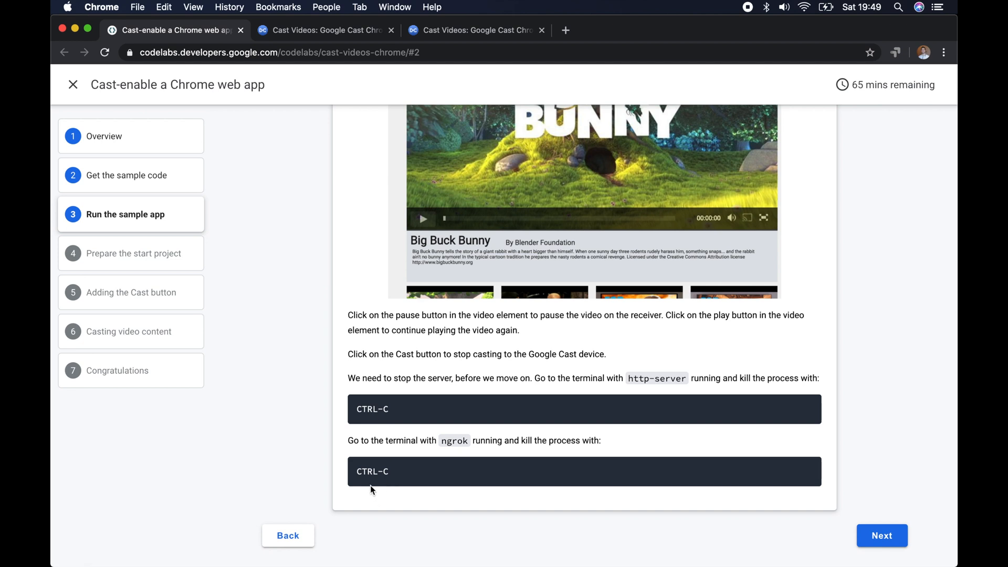
pyautogui.moveTo(378, 486)
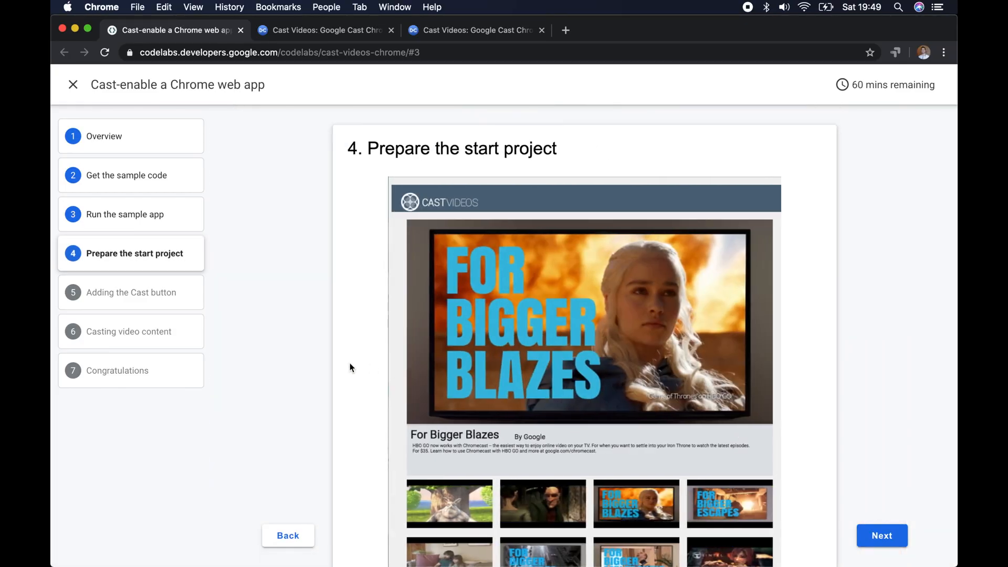
pyautogui.scroll(-3)
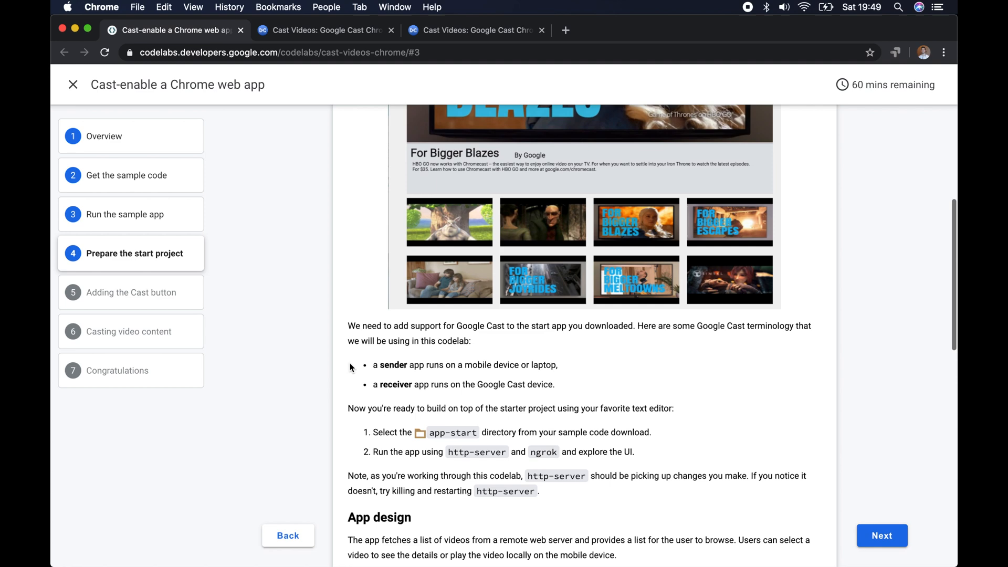
pyautogui.click(882, 535)
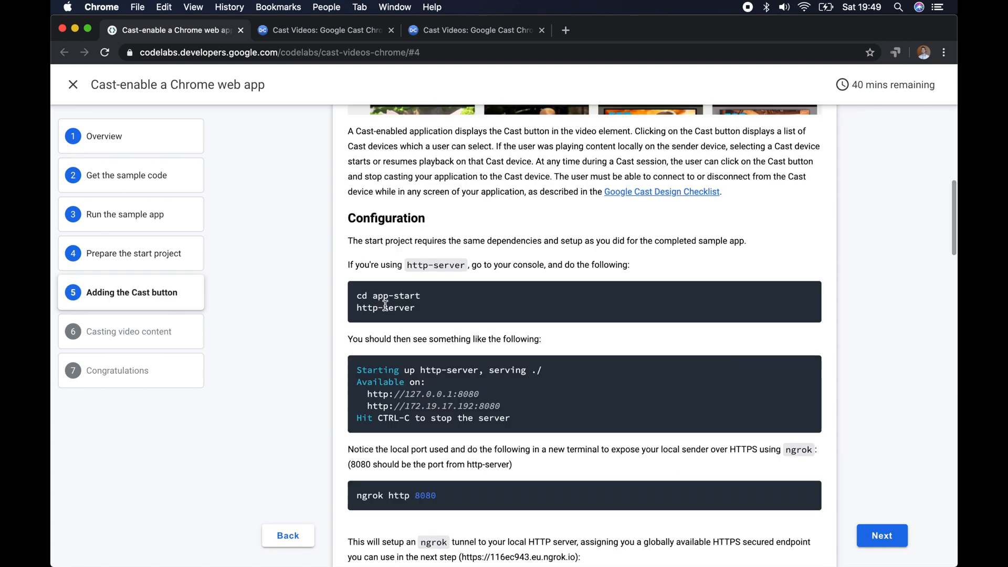
pyautogui.doubleClick(387, 295)
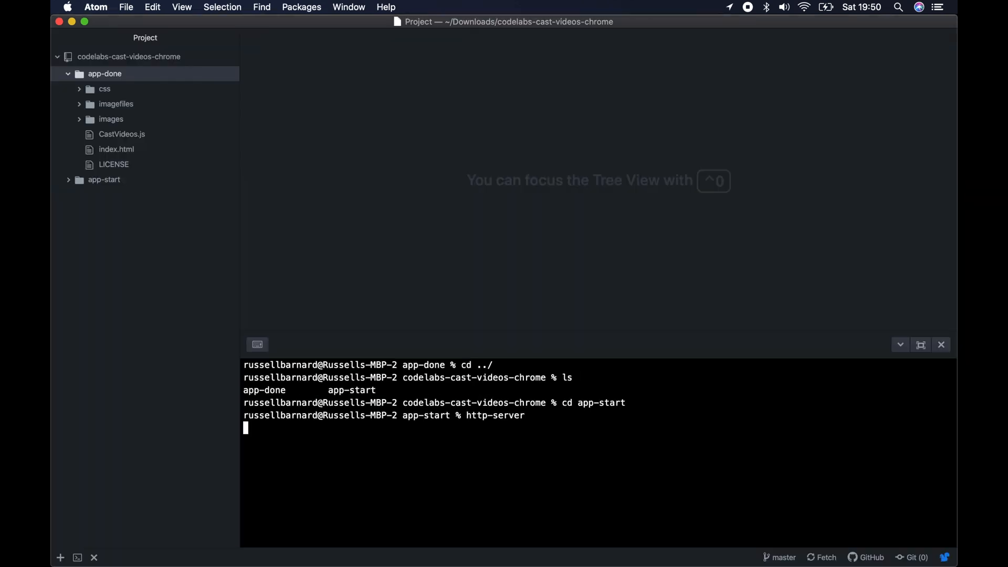
pyautogui.press('Return')
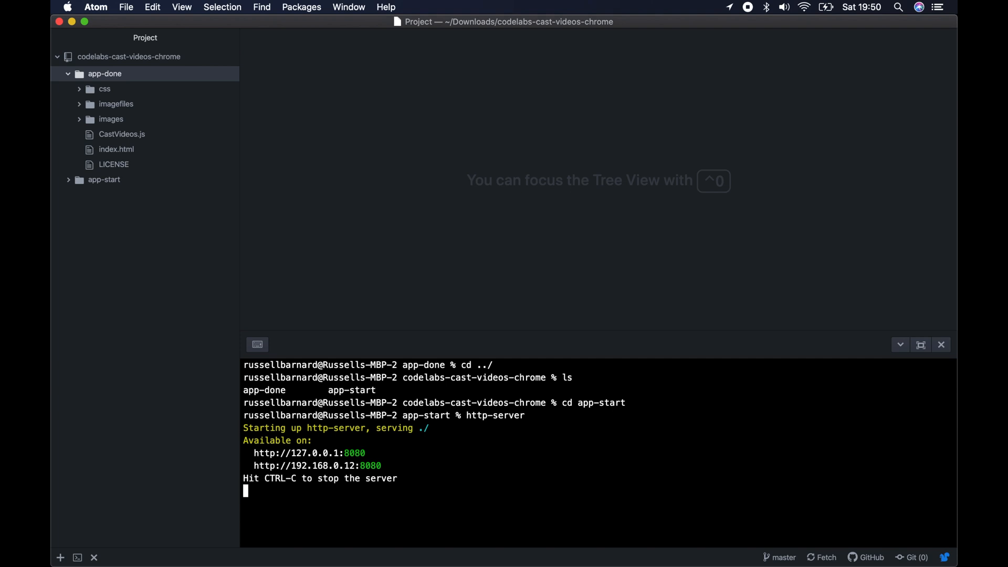
pyautogui.moveTo(310, 475)
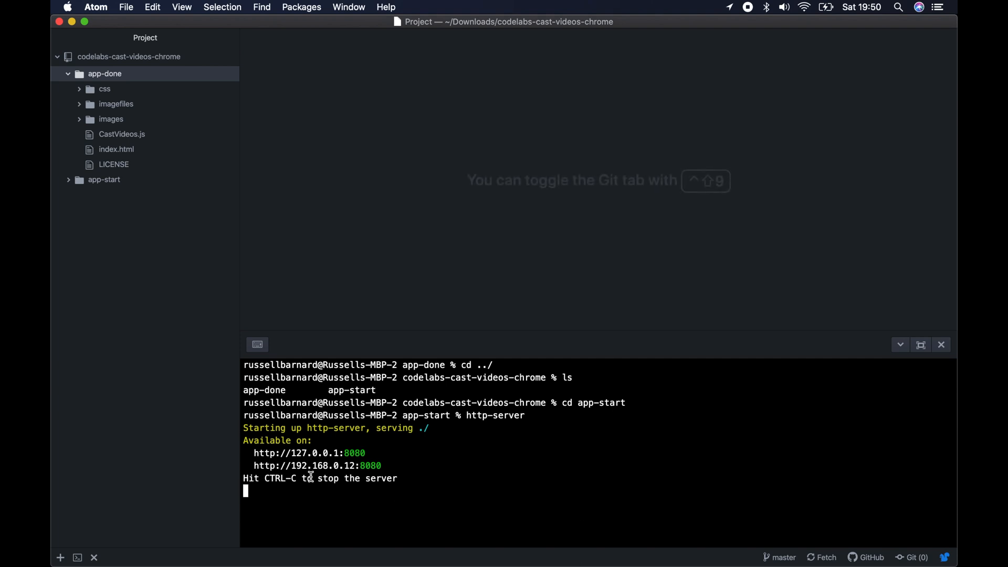
pyautogui.moveTo(391, 536)
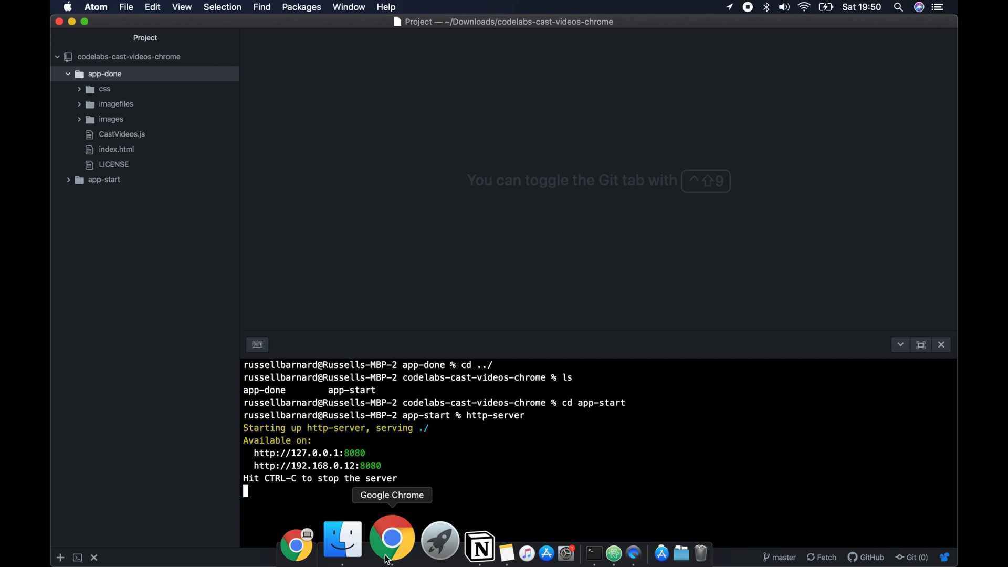
# Run 'ngrok http 8080' in Terminal and view the app at 127.0.0.1:8080.
pyautogui.click(392, 534)
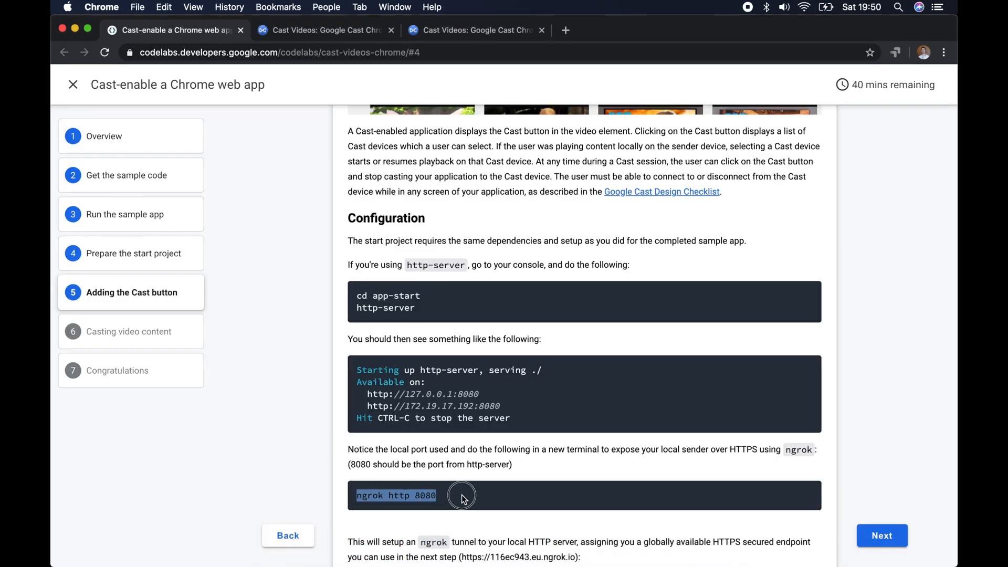
pyautogui.moveTo(536, 547)
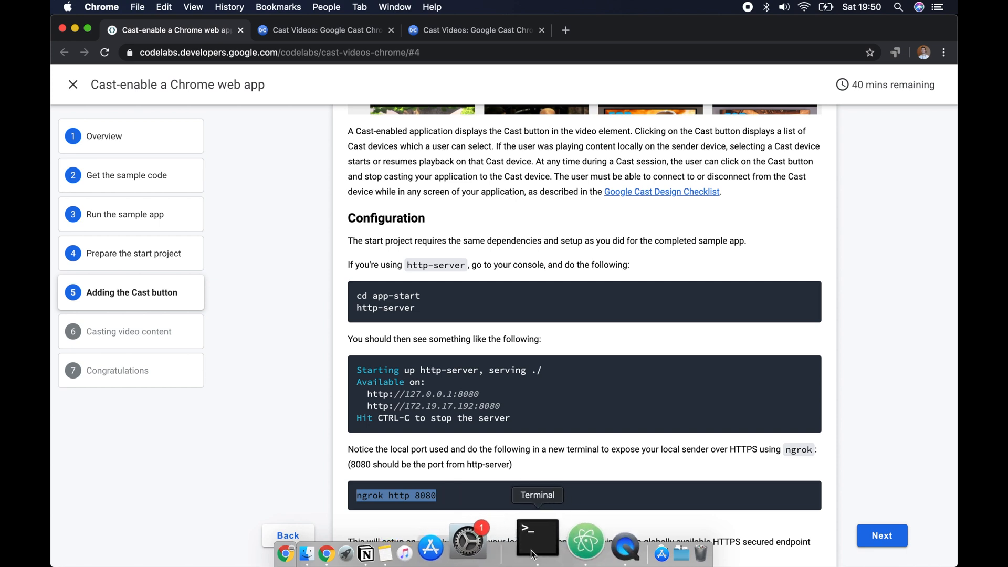
pyautogui.click(537, 544)
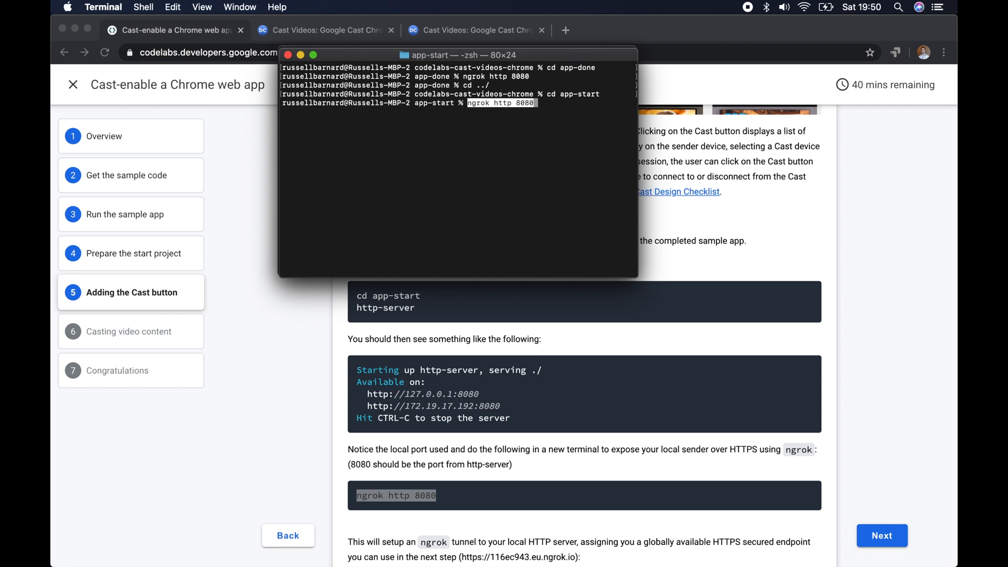
pyautogui.press('Return')
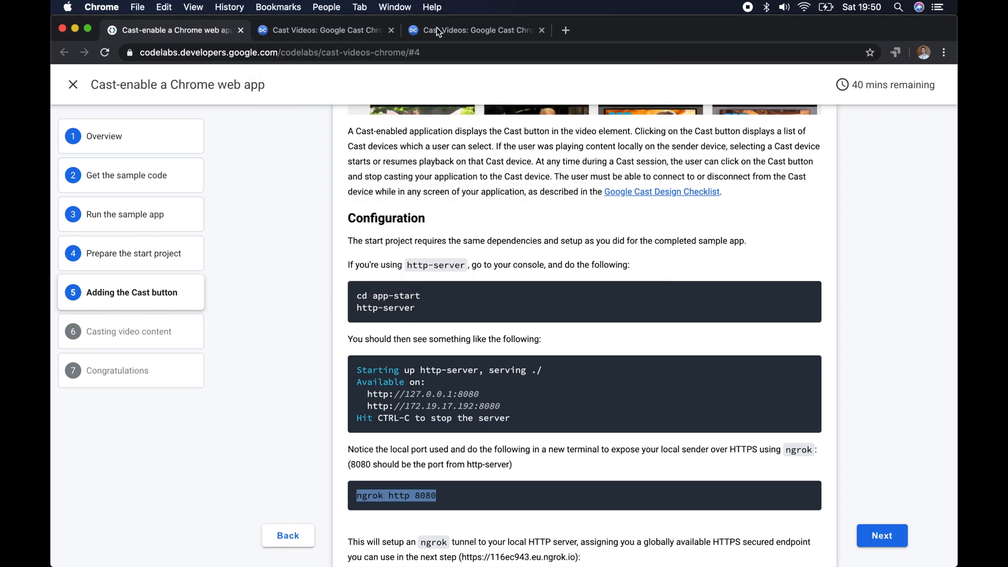
pyautogui.click(476, 30)
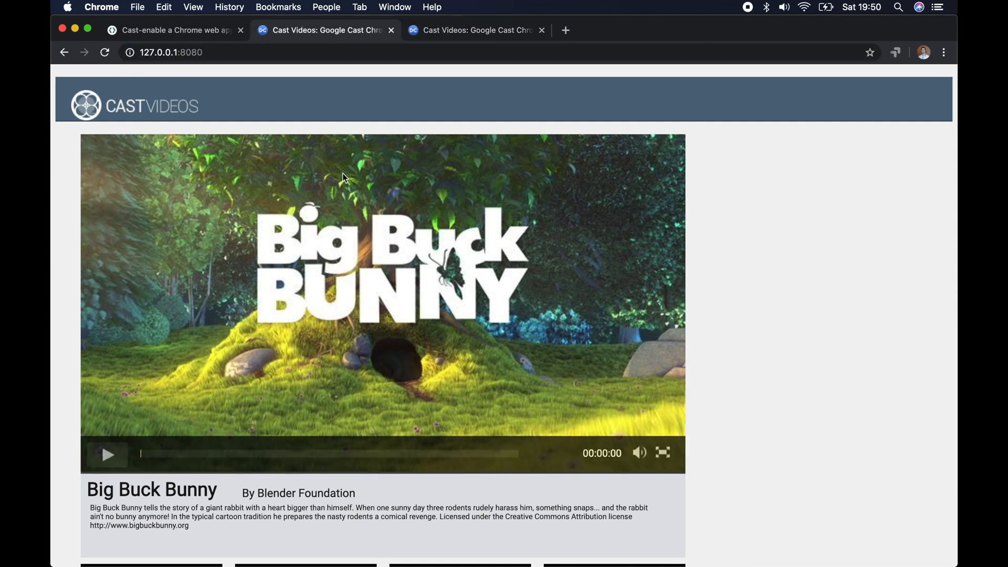
# Find the script snippets in the codelab and the end of body in index.html.
pyautogui.click(174, 30)
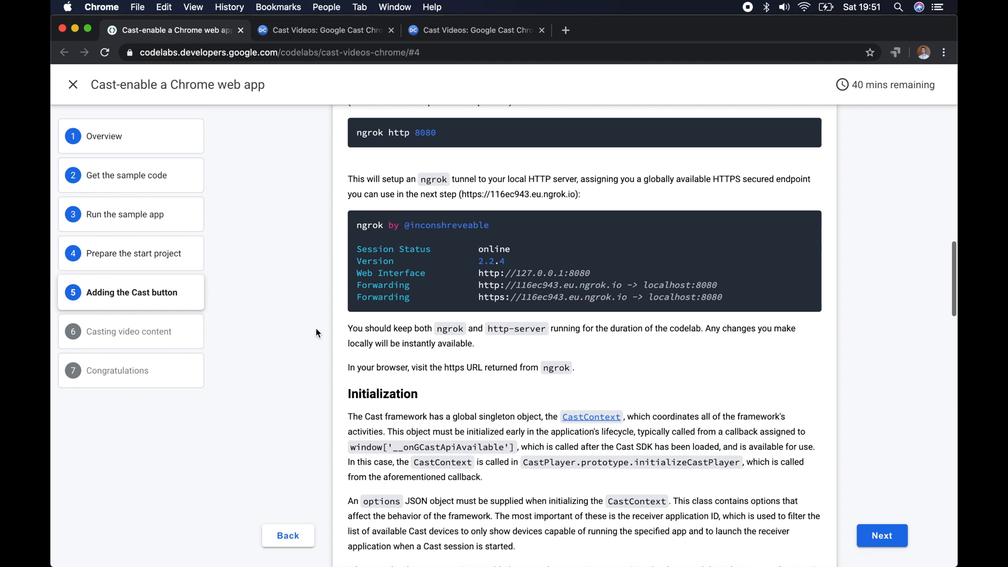
pyautogui.scroll(-3)
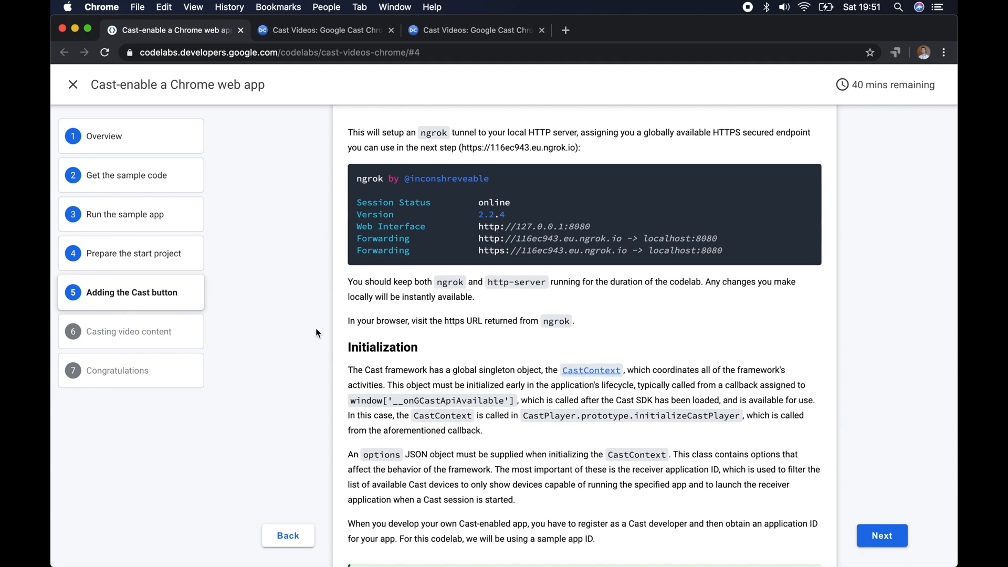
pyautogui.scroll(-3)
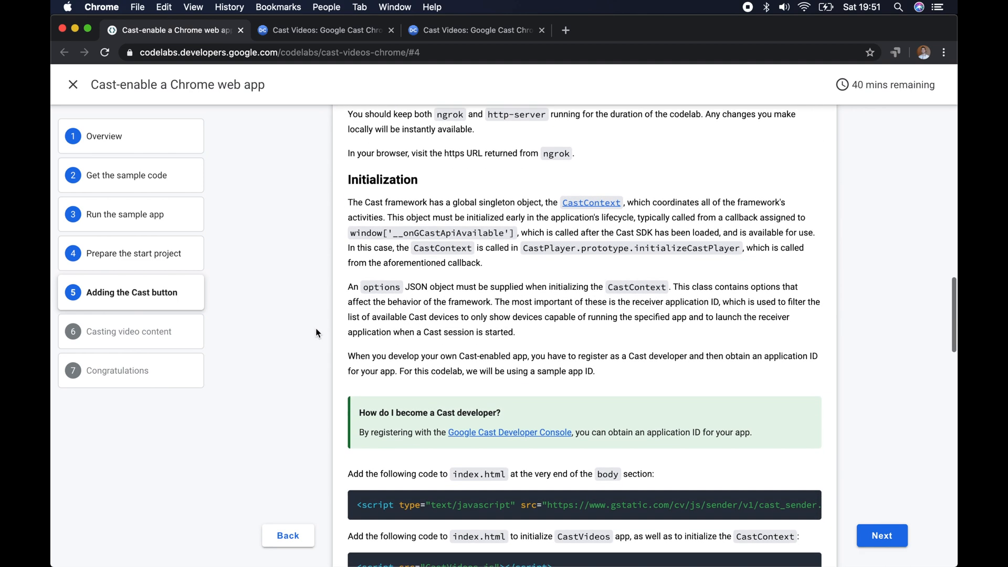
pyautogui.scroll(-3)
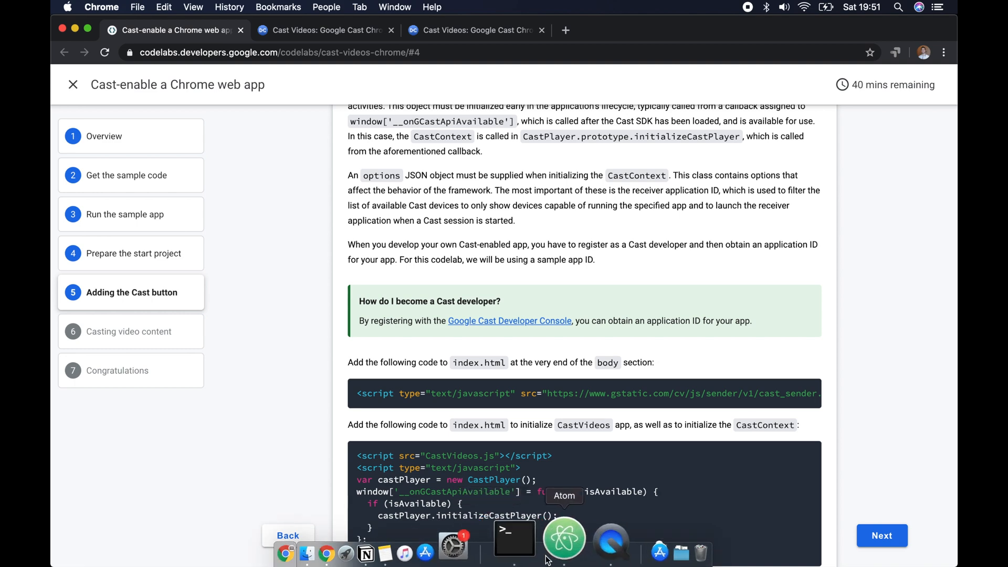
pyautogui.click(564, 538)
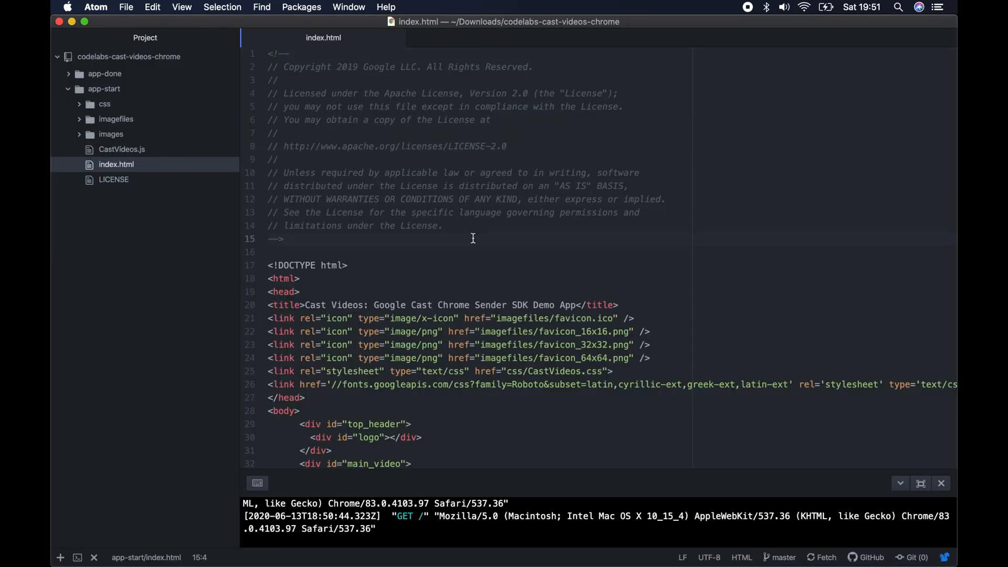
pyautogui.scroll(-3)
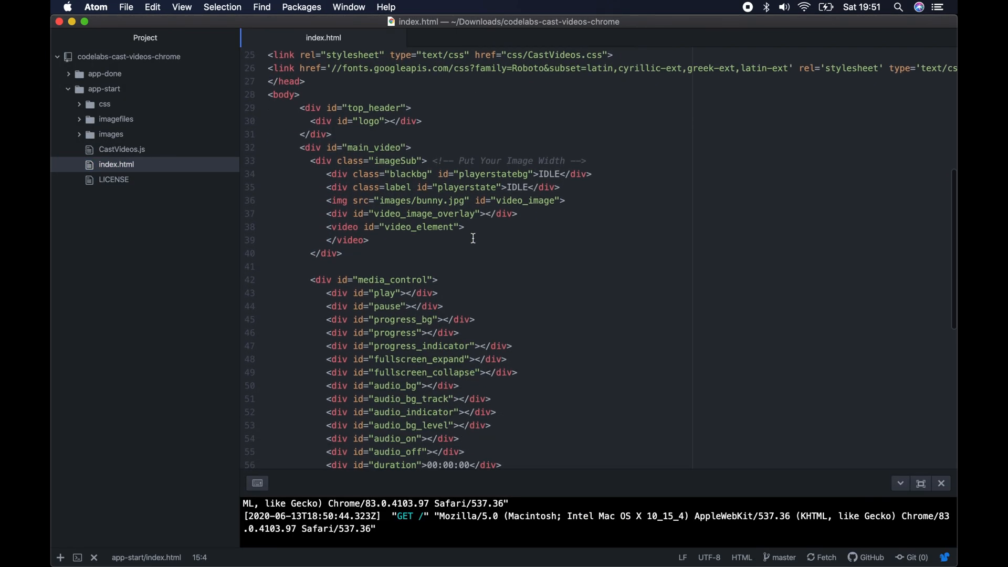
pyautogui.scroll(-3)
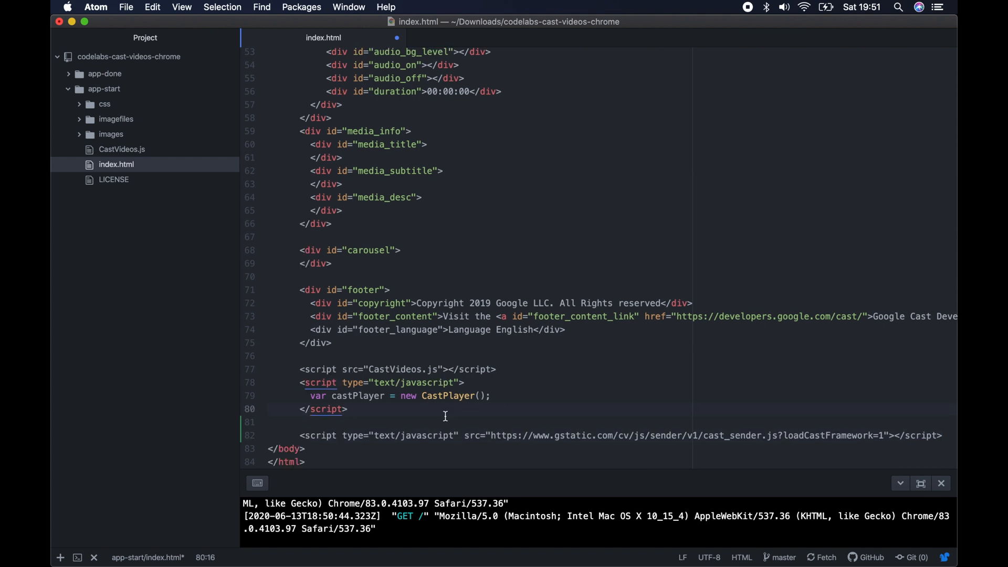
pyautogui.moveTo(376, 537)
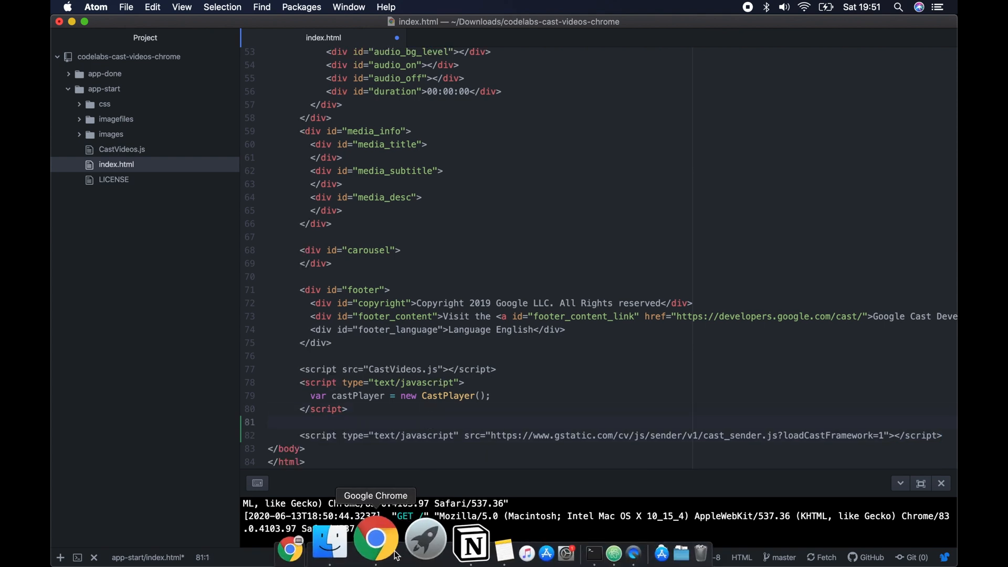
# Paste the Cast sender SDK and CastVideos.js scripts, save index.html, and reload the ngrok tab.
pyautogui.click(375, 537)
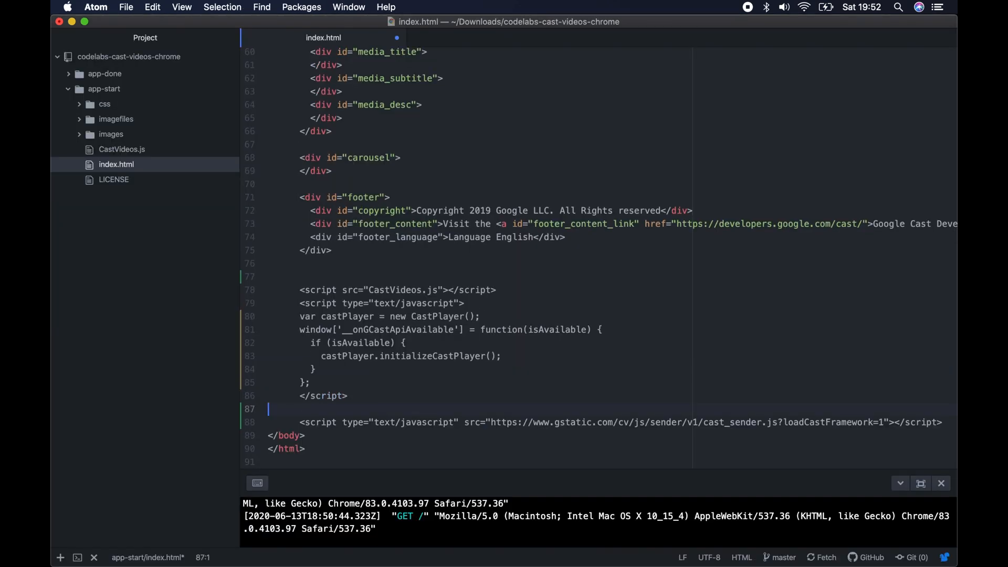
pyautogui.press('cmd+s')
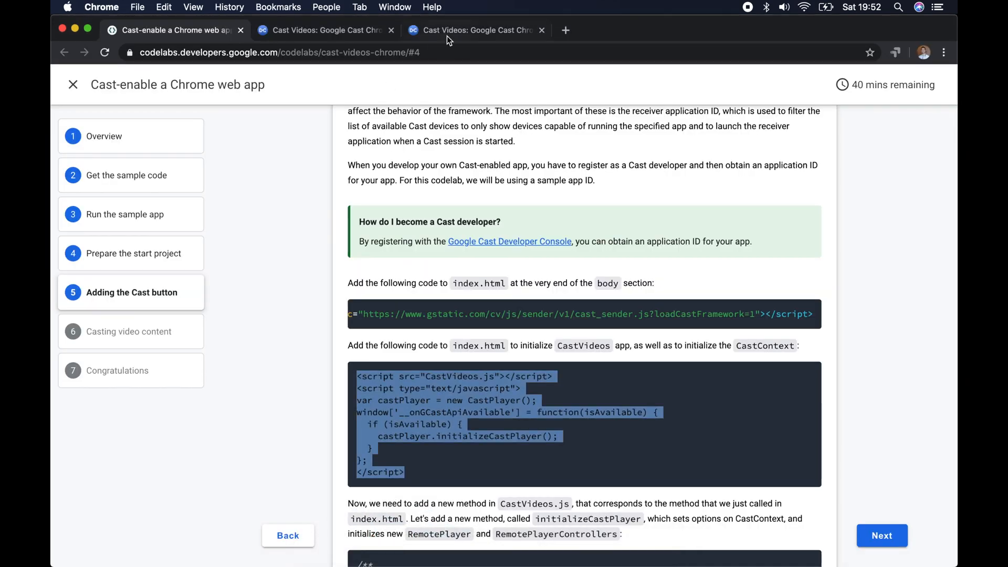
pyautogui.click(476, 30)
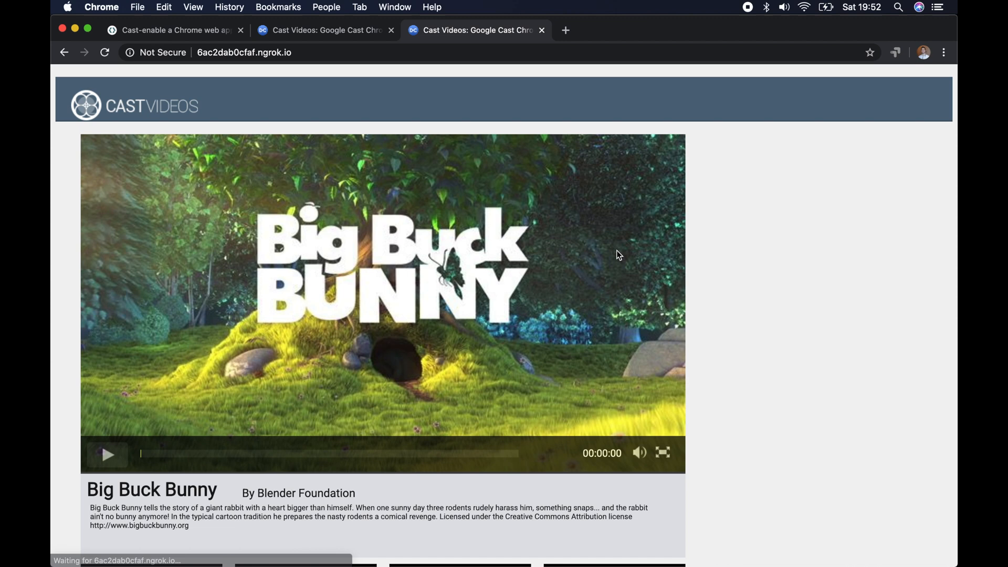
pyautogui.moveTo(289, 100)
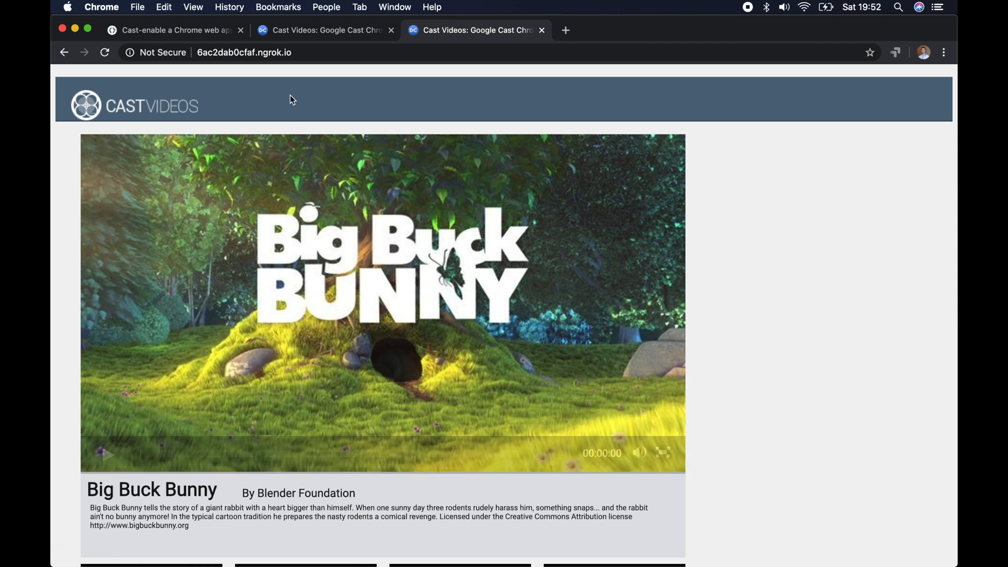
pyautogui.click(174, 29)
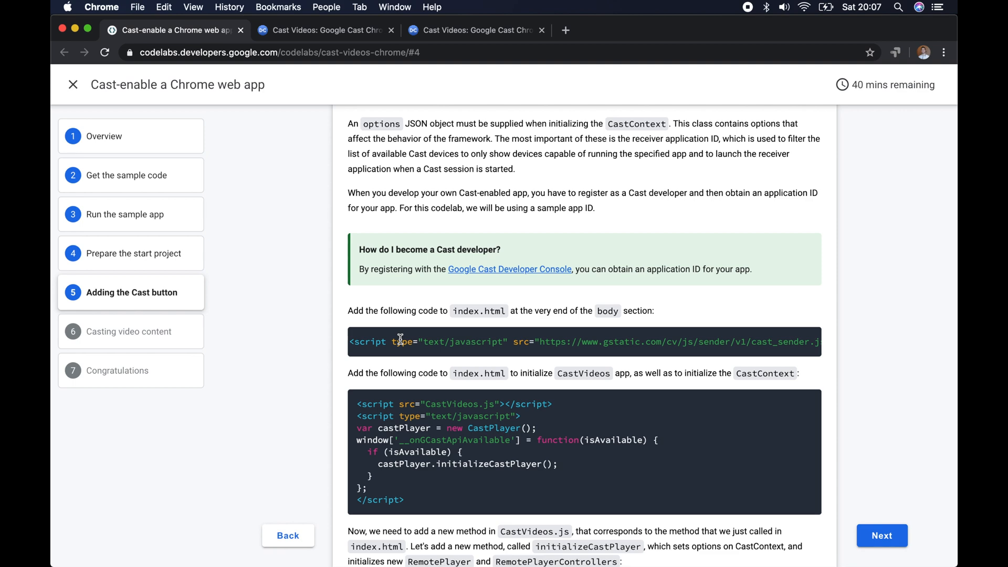
# Open CastVideos.js from the app-start project in Atom.
pyautogui.scroll(-3)
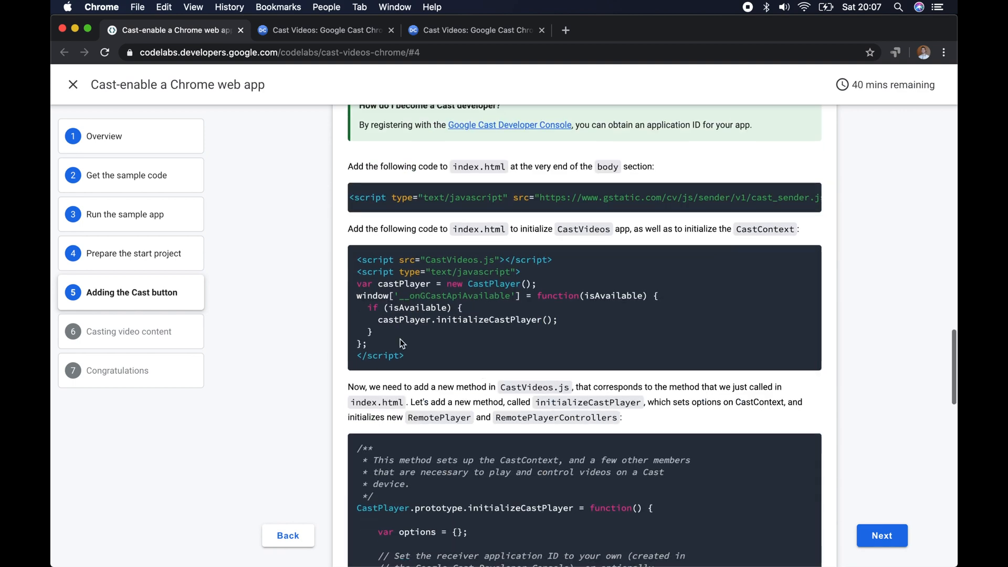
pyautogui.scroll(-3)
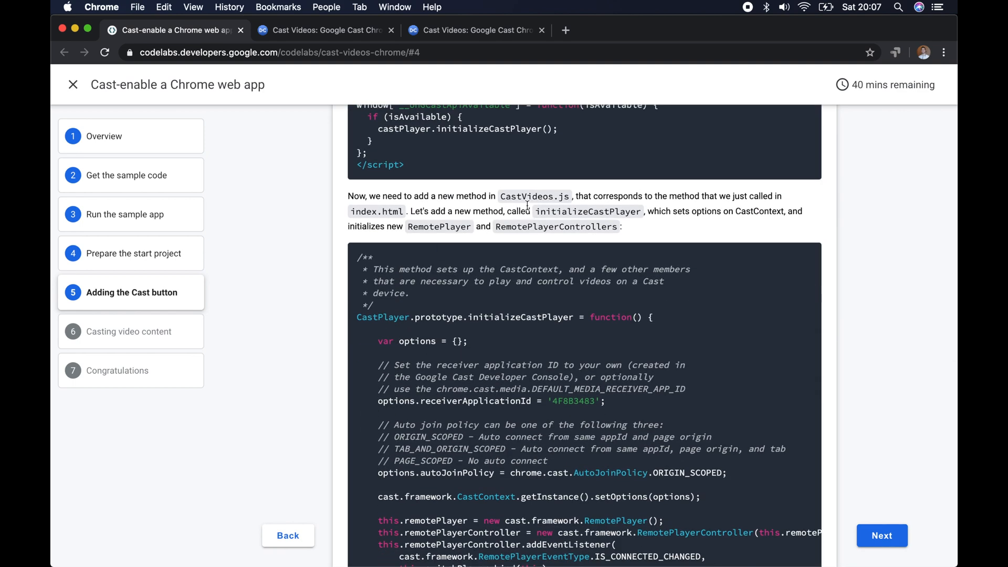
pyautogui.click(555, 537)
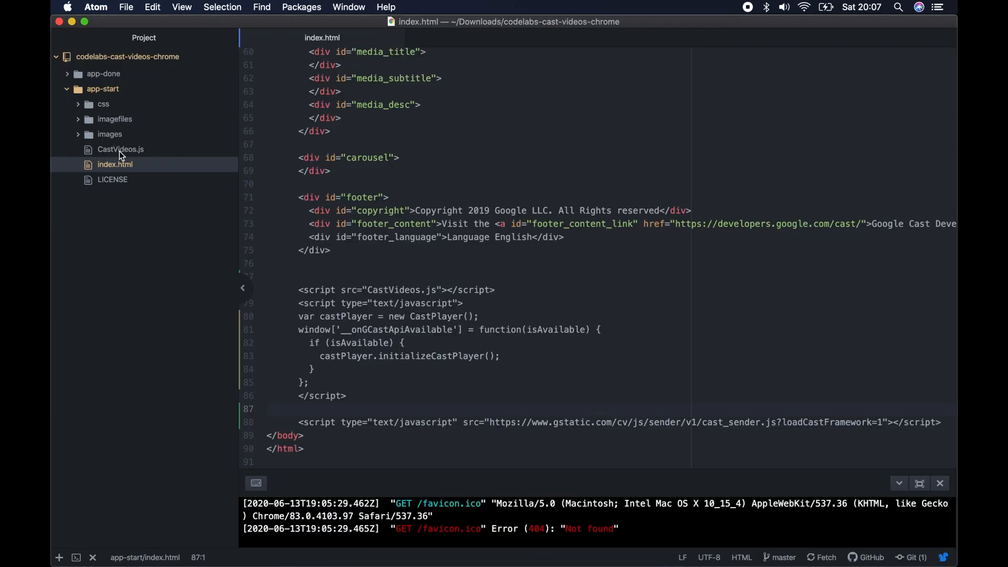
pyautogui.click(120, 149)
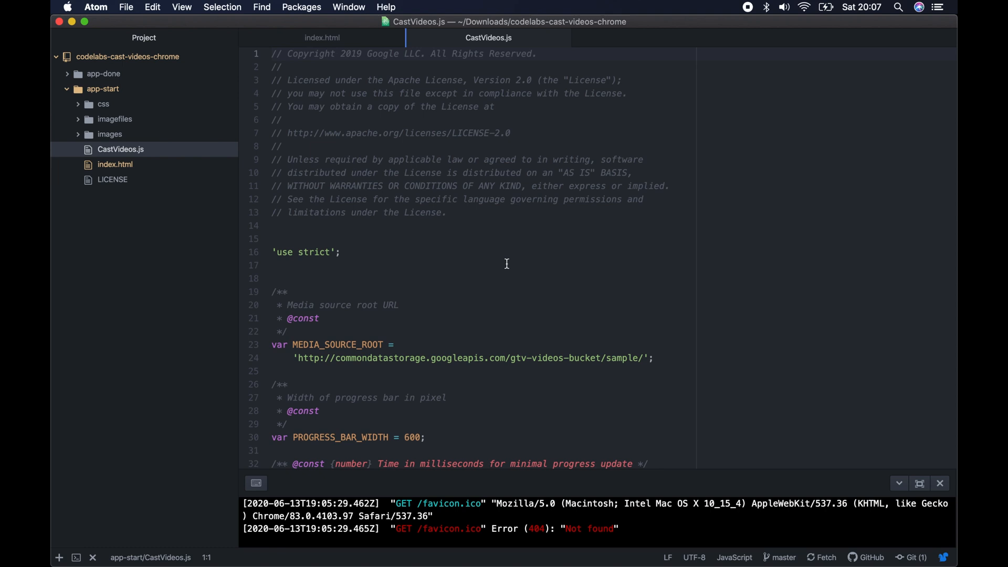
pyautogui.scroll(-3)
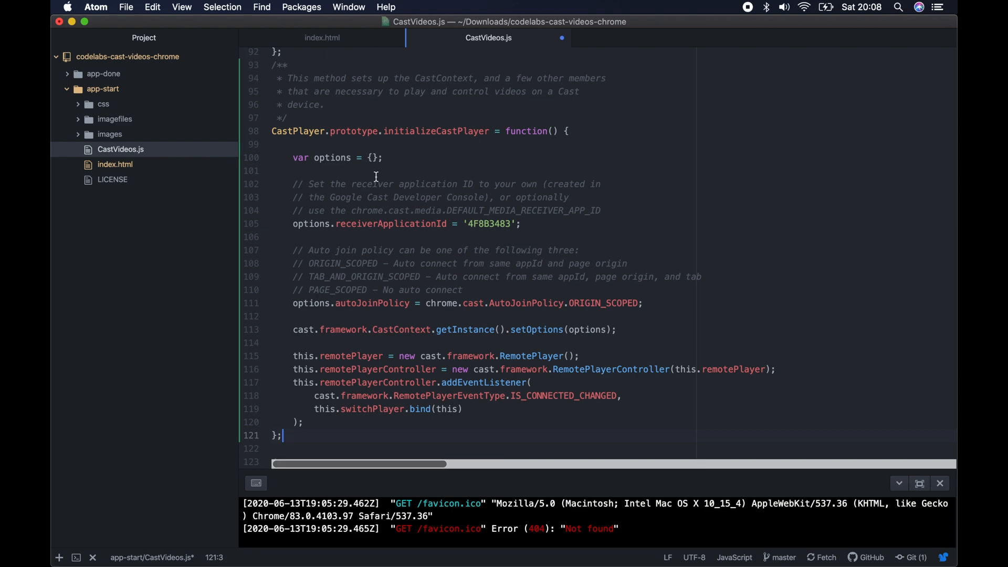
pyautogui.moveTo(358, 561)
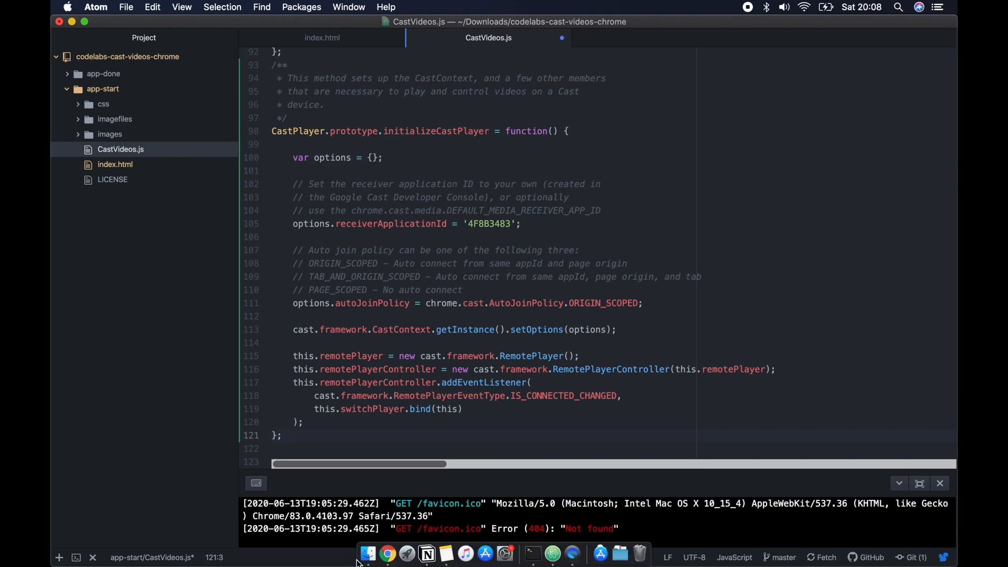
# Add RemotePlayer, controller and IS_CONNECTED_CHANGED listener code plus null constructor variables.
pyautogui.click(387, 553)
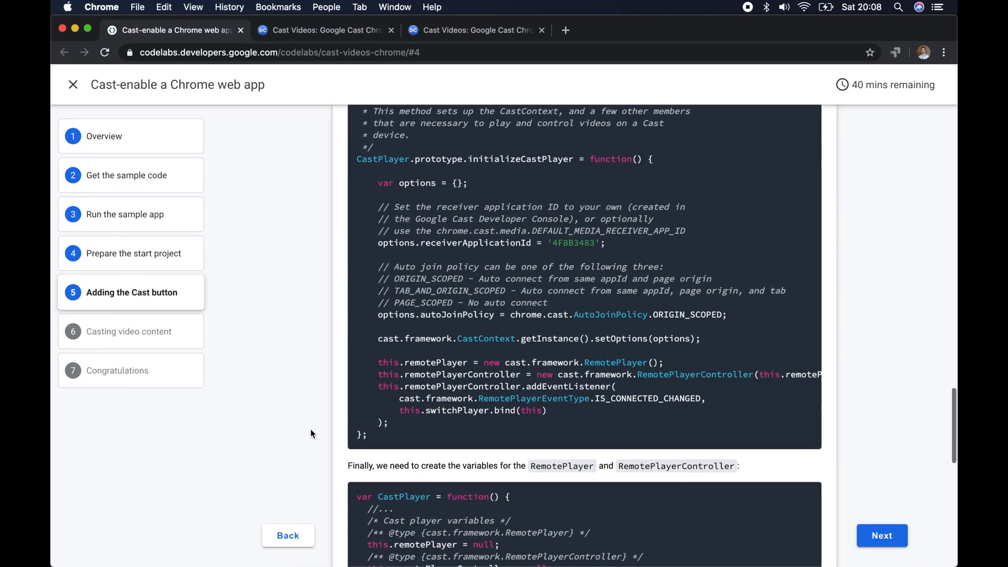
pyautogui.scroll(-3)
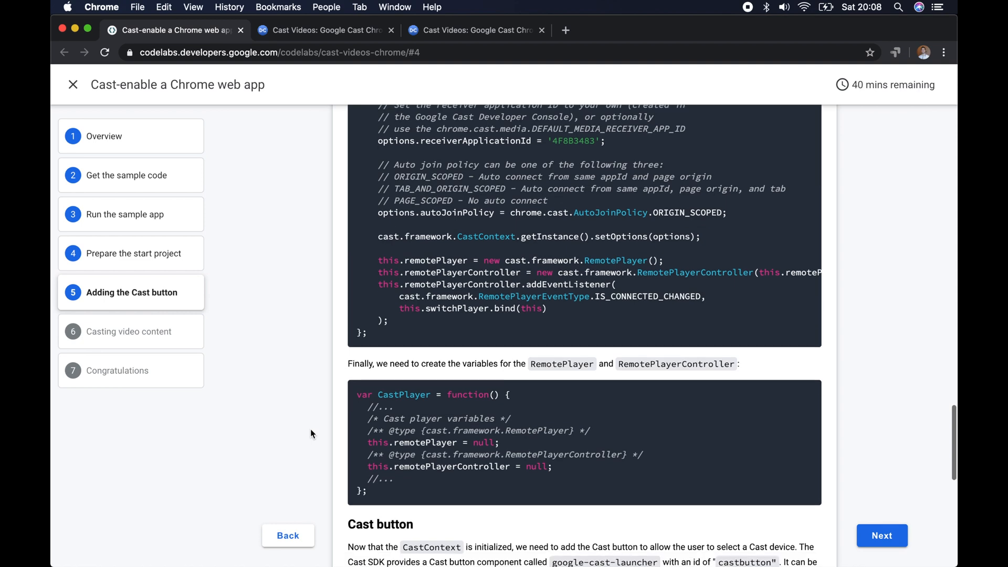
pyautogui.moveTo(320, 445)
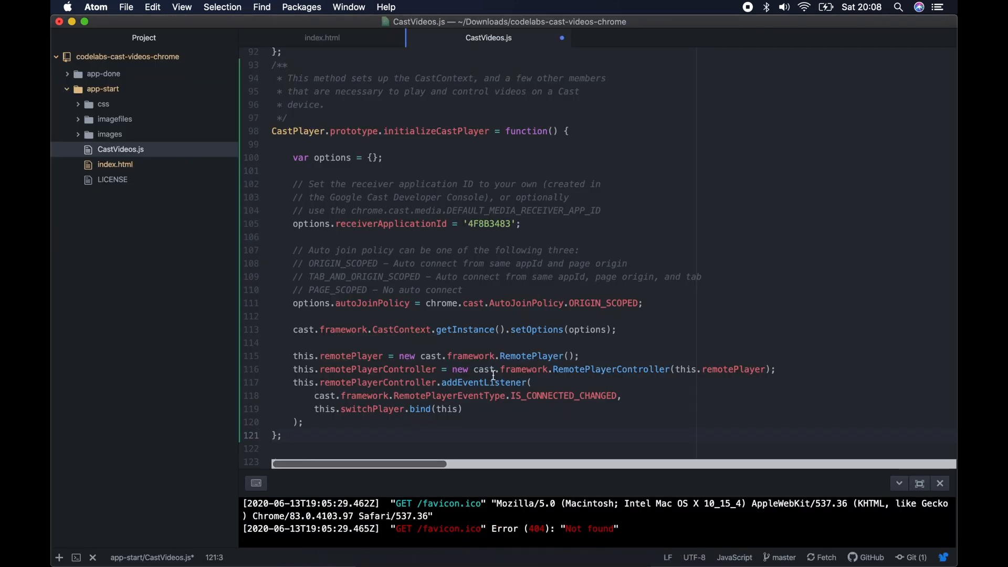
pyautogui.scroll(3)
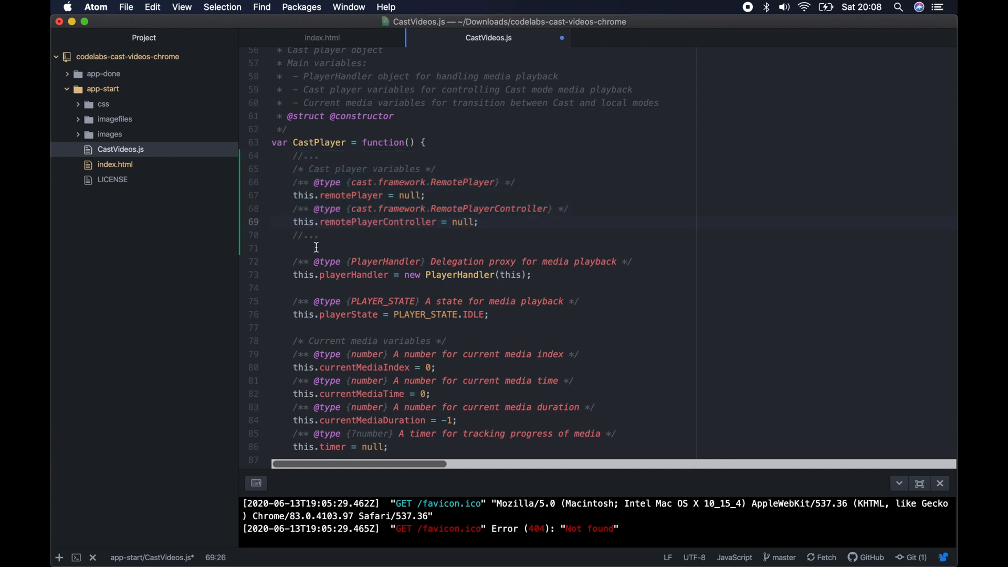
pyautogui.scroll(-3)
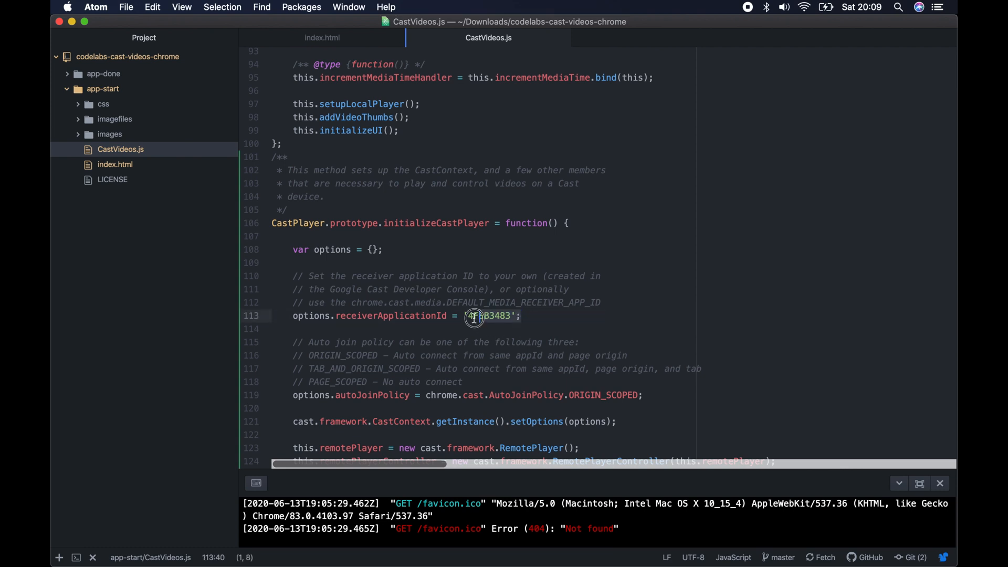
pyautogui.click(479, 328)
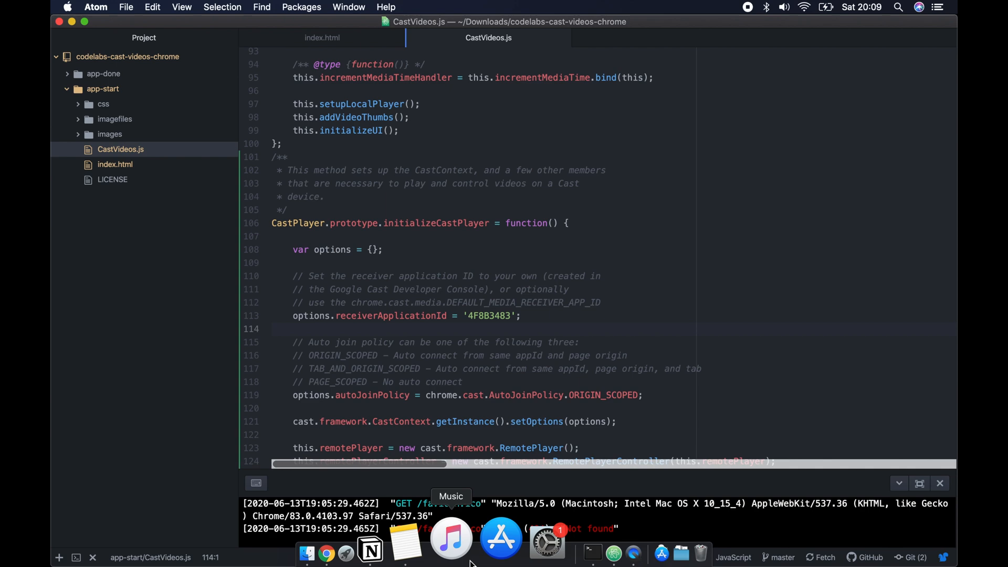
pyautogui.click(327, 554)
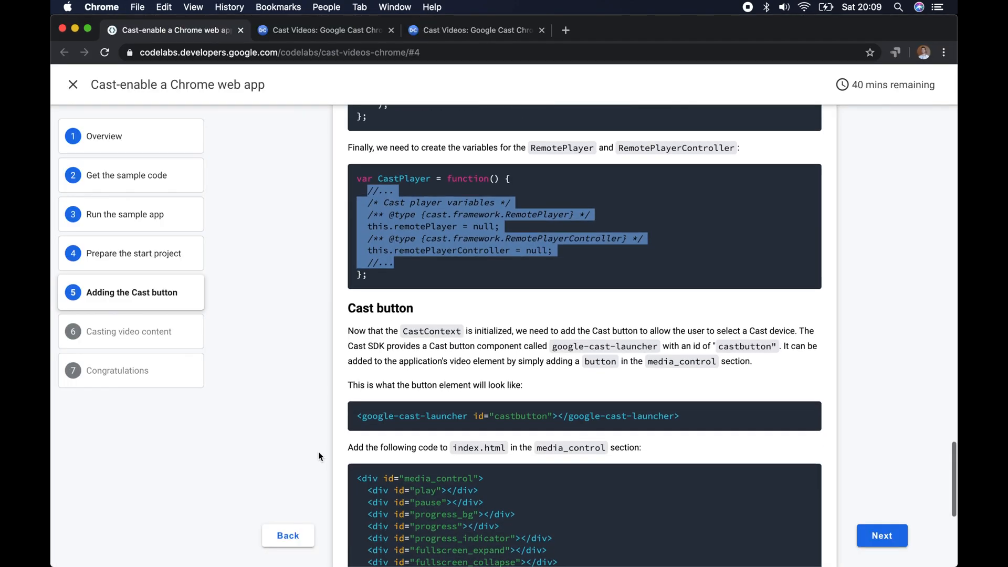
# Review the Cast button section and stop casting to the Living Room TV.
pyautogui.scroll(-3)
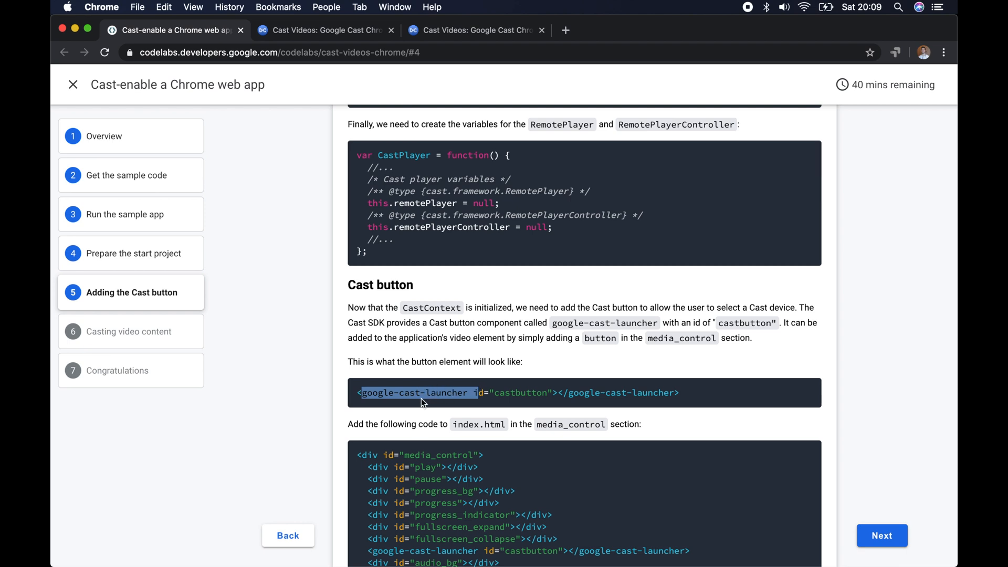
pyautogui.scroll(-3)
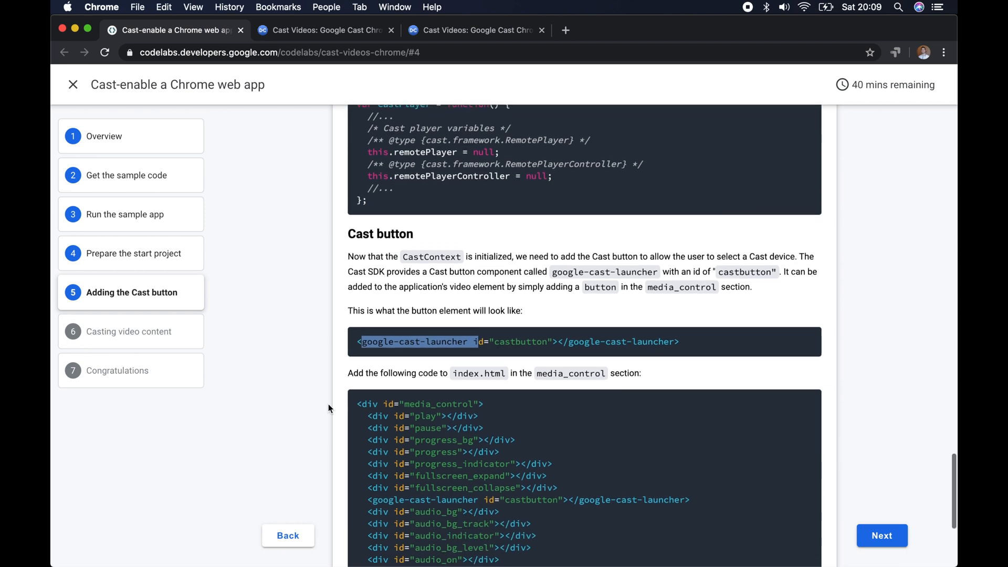
pyautogui.scroll(-3)
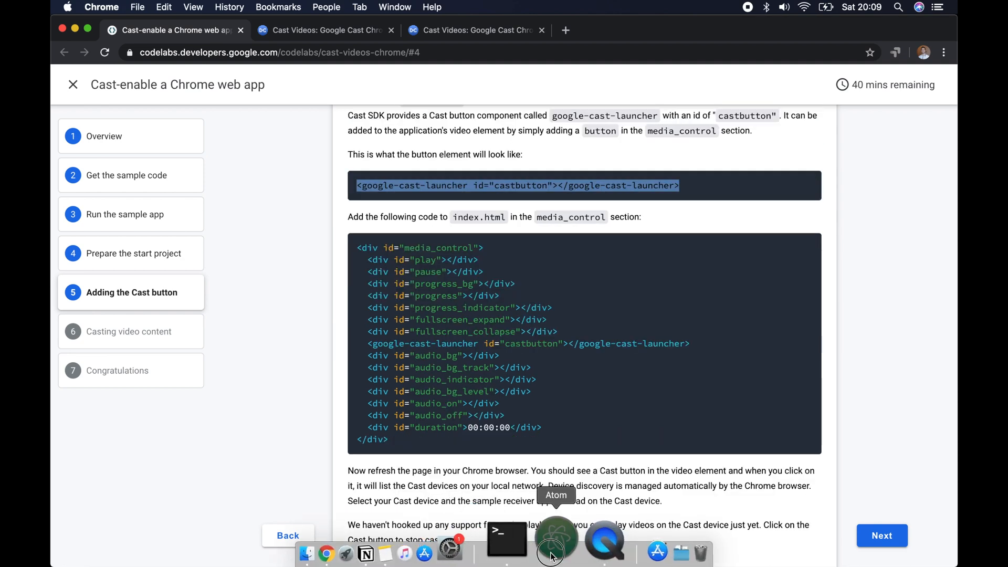
pyautogui.click(556, 537)
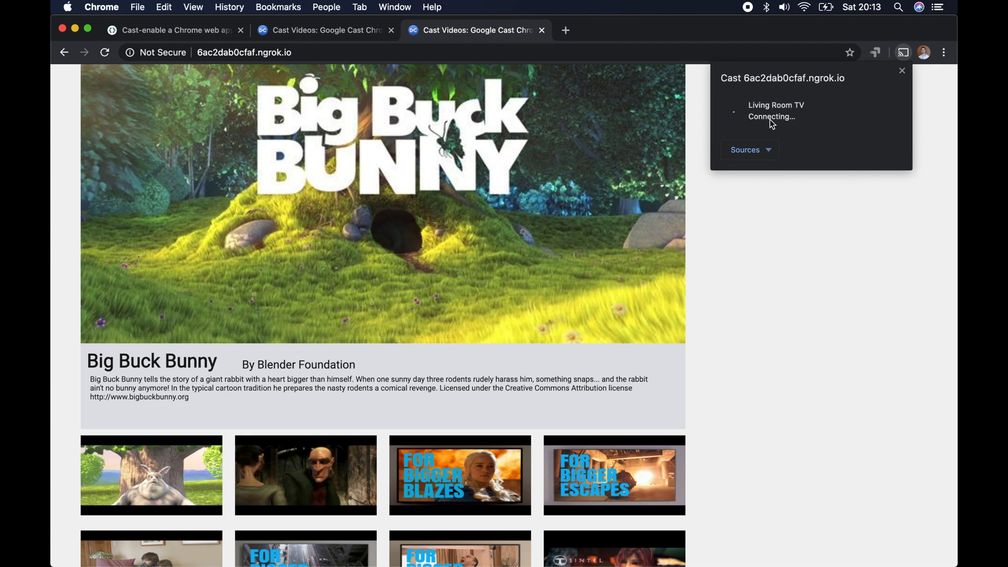
pyautogui.click(776, 111)
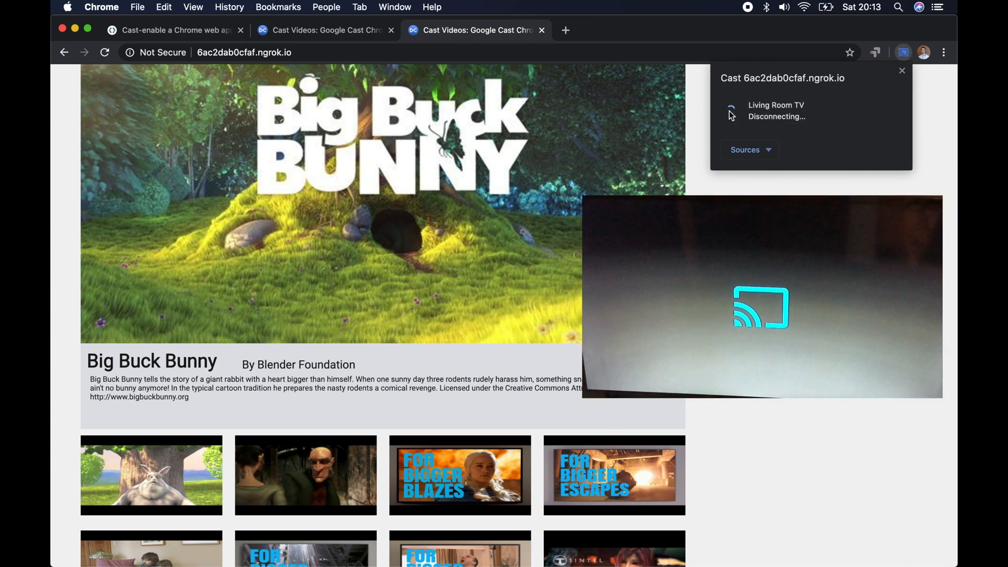
# Go to codelab step 6, 'Casting video content', with the setupRemotePlayer code.
pyautogui.click(174, 29)
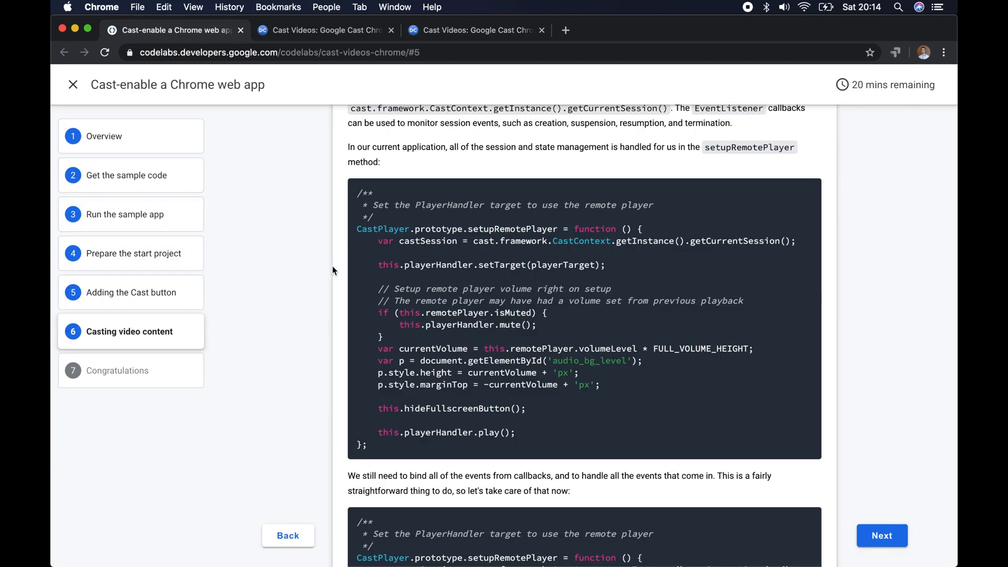
pyautogui.scroll(-3)
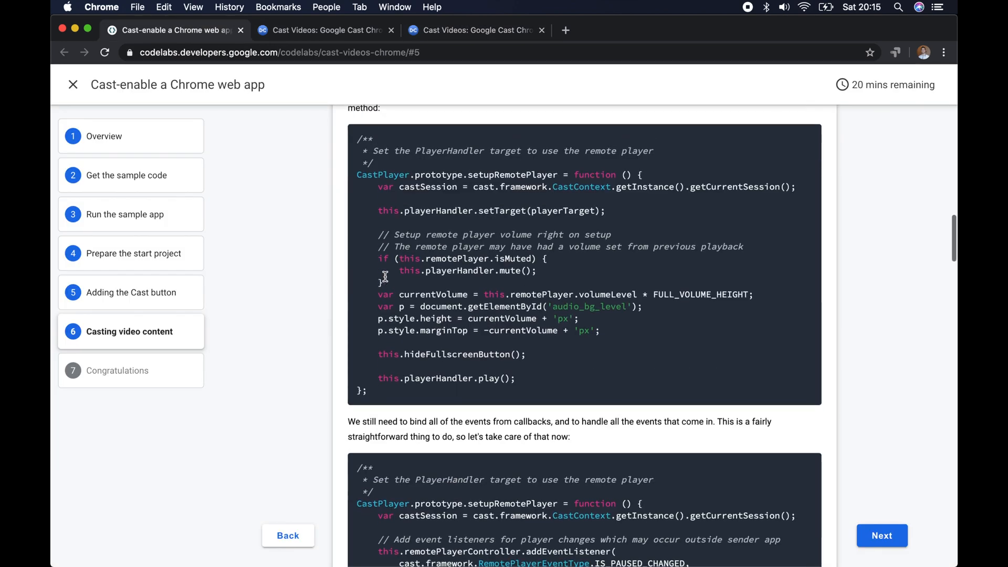
pyautogui.click(357, 158)
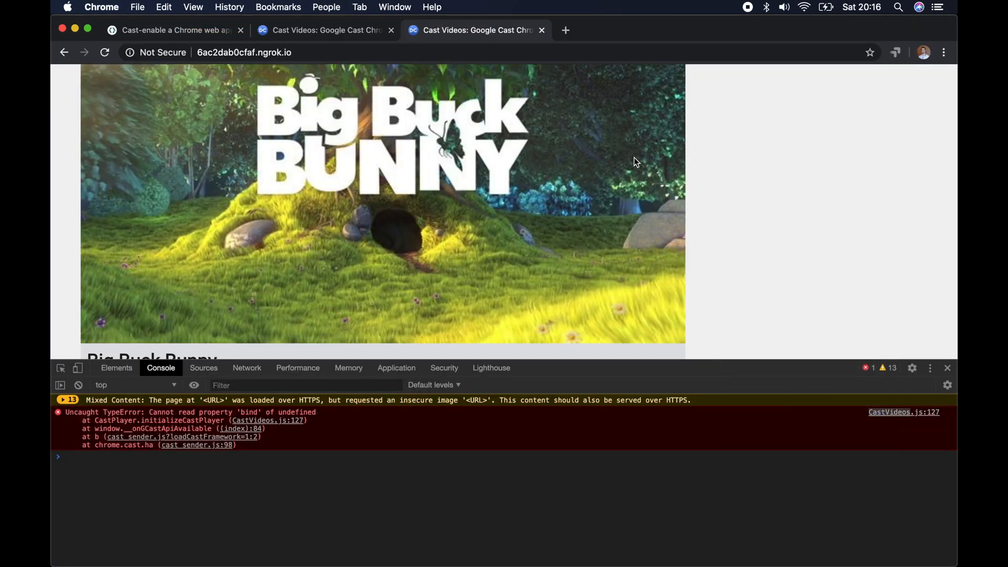
# Inspect CastVideos.js line 127 behind the 'bind' TypeError, then close the source tab.
pyautogui.click(902, 413)
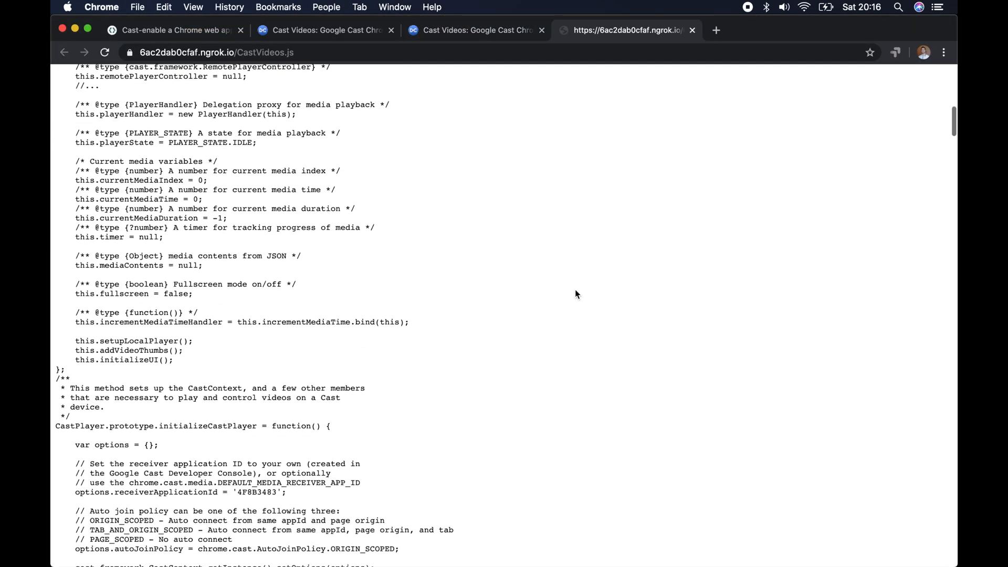
pyautogui.scroll(-3)
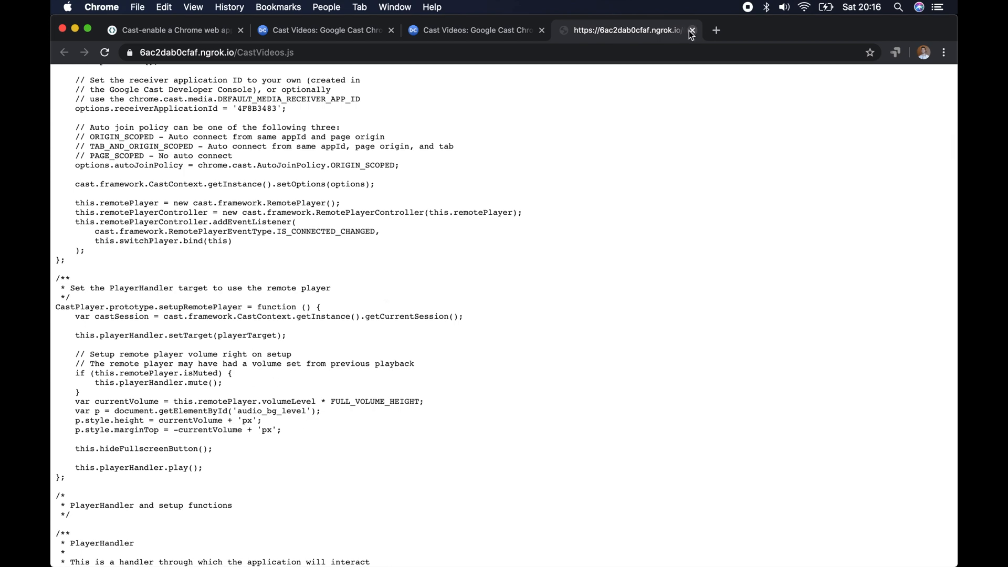
pyautogui.click(692, 31)
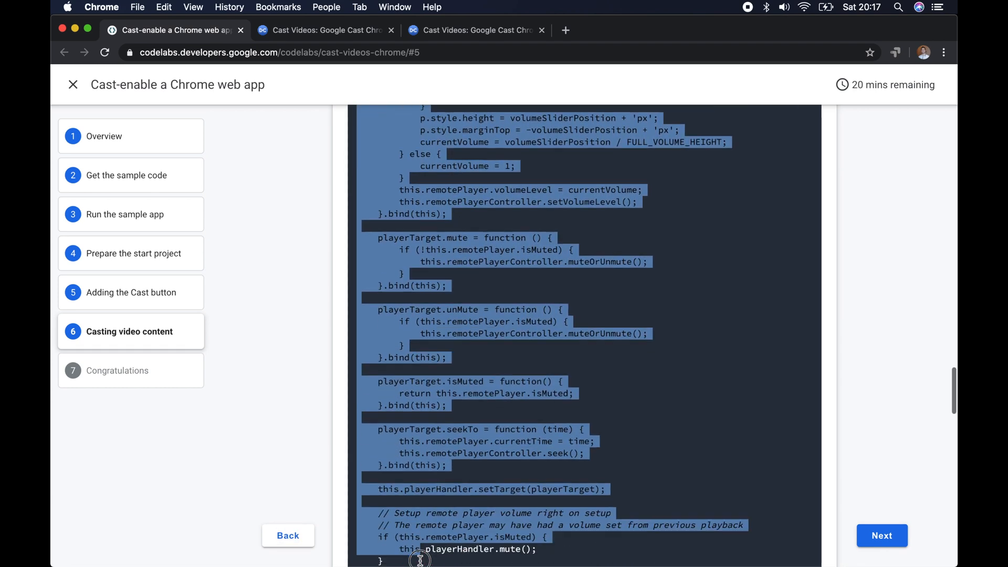
# Add playerTarget display, volume, mute, unmute, isMuted and seek handlers to setupRemotePlayer.
pyautogui.scroll(-3)
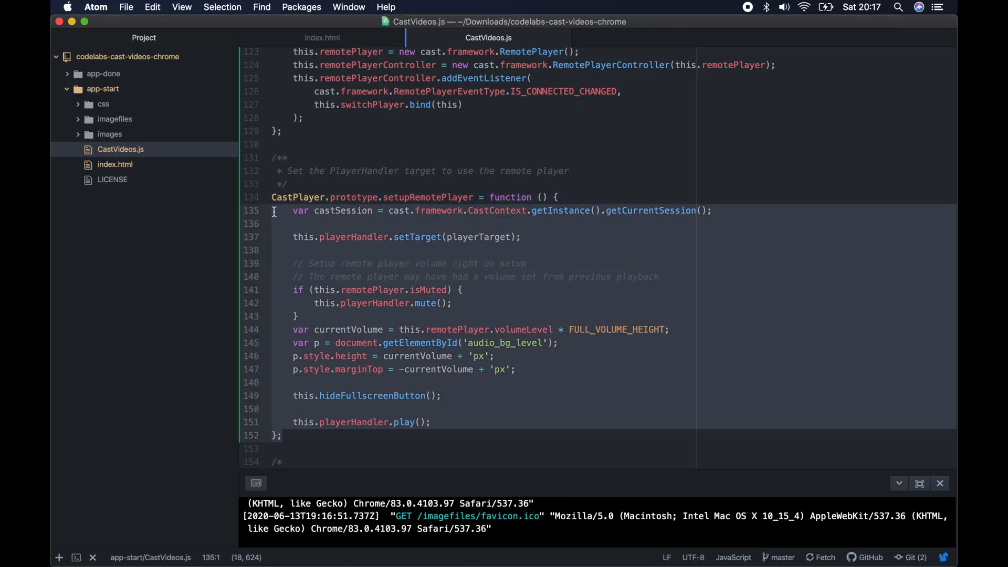
pyautogui.scroll(-3)
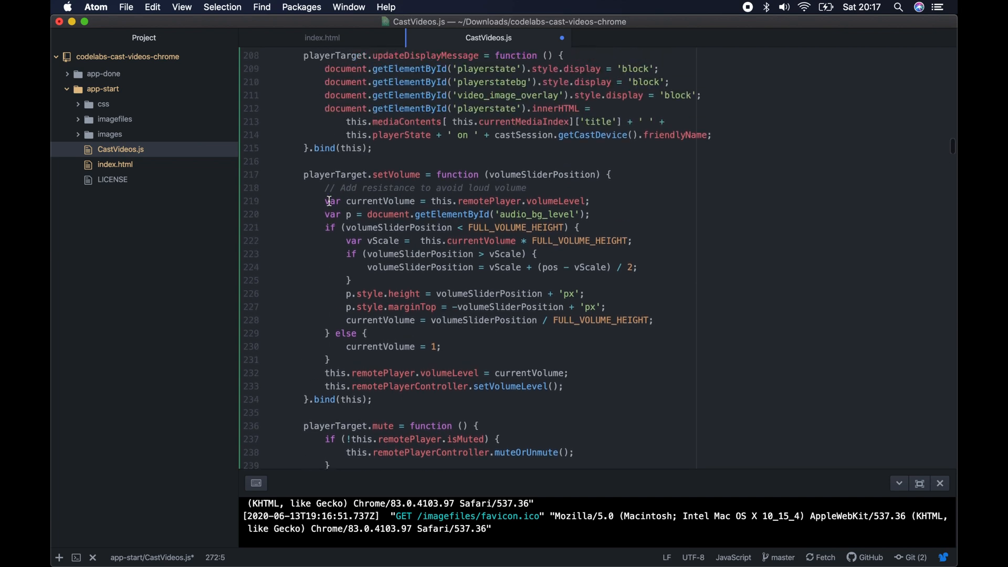
pyautogui.scroll(3)
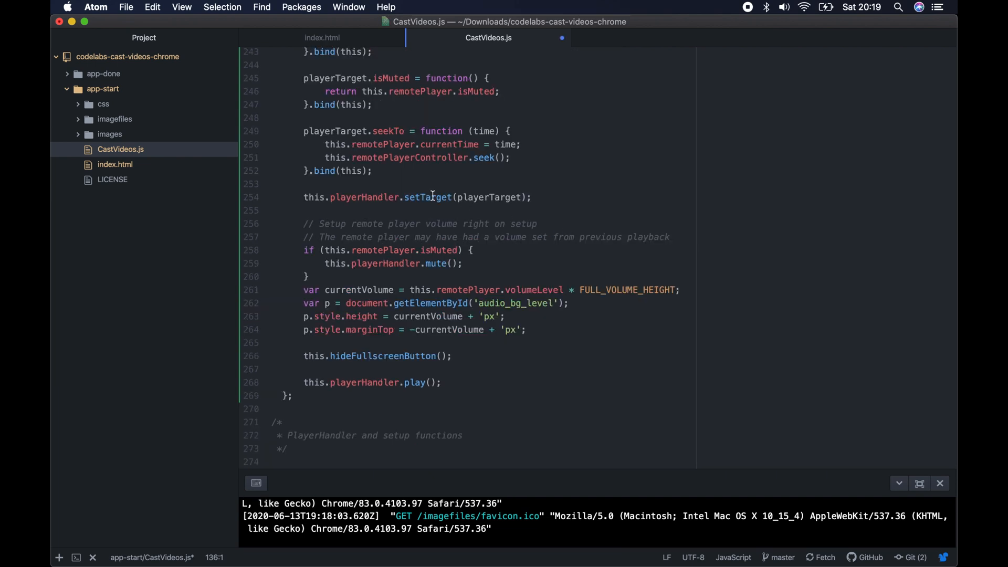
pyautogui.moveTo(426, 540)
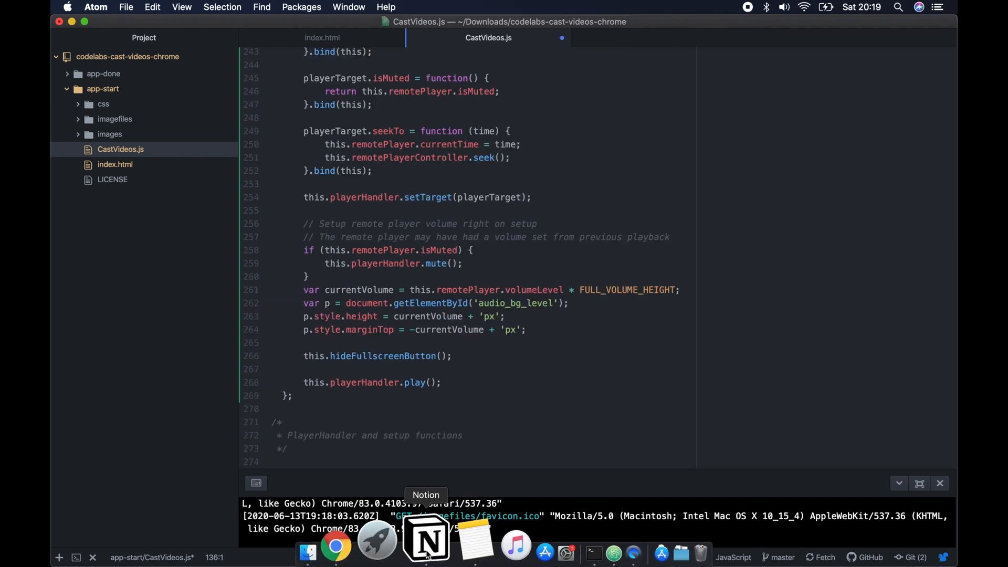
pyautogui.click(335, 549)
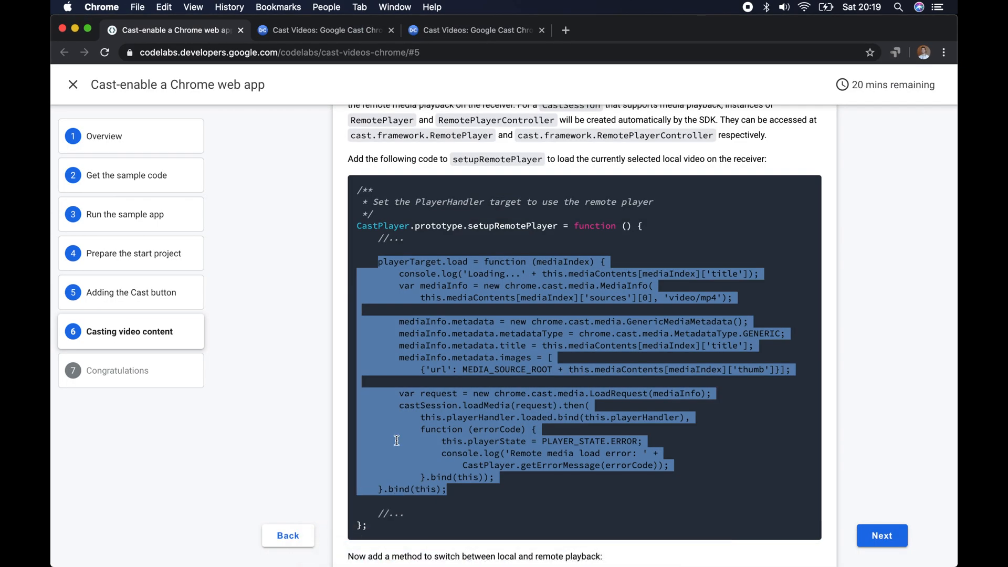
pyautogui.moveTo(559, 536)
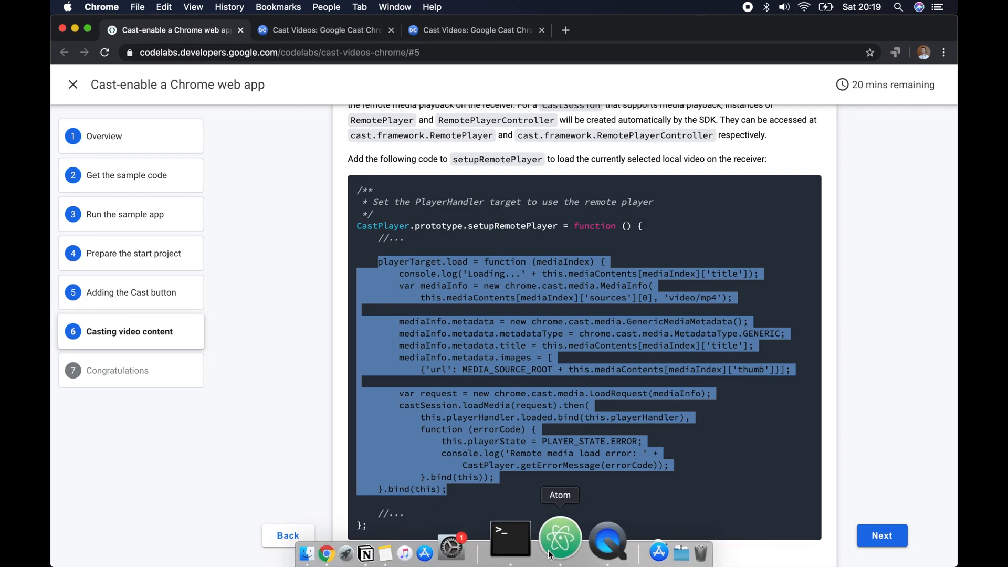
pyautogui.click(558, 536)
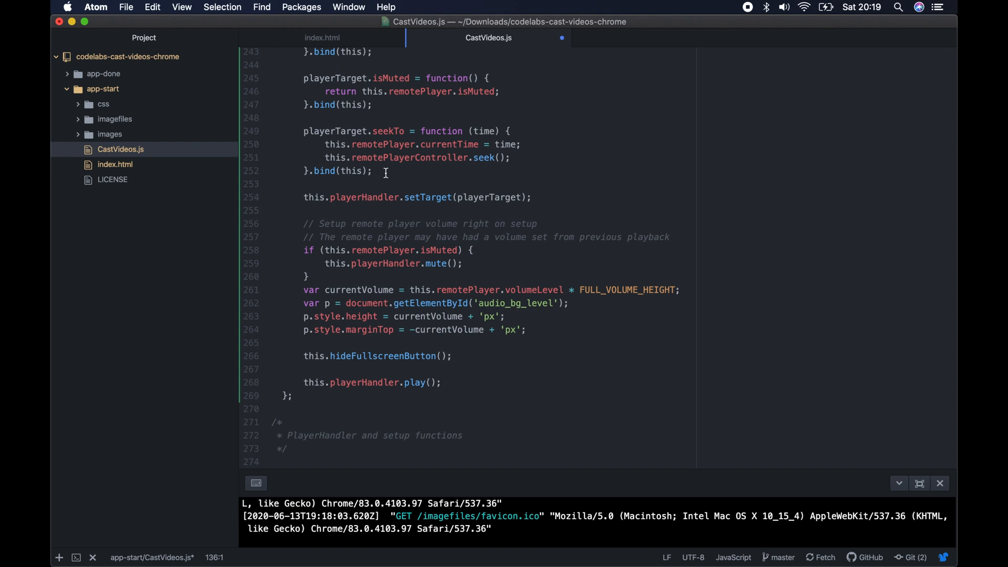
pyautogui.moveTo(388, 172)
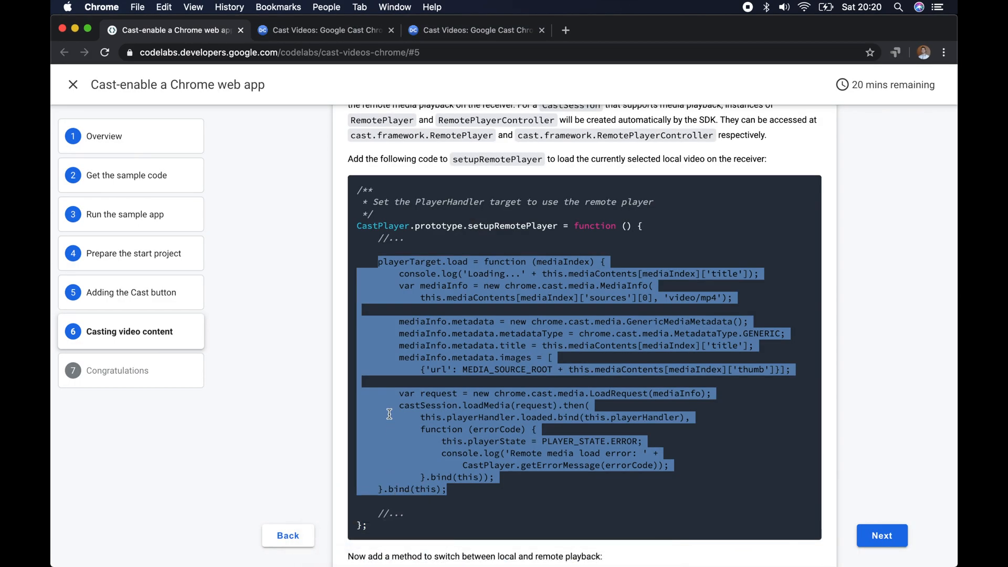
# Check the deployed CastVideos app's loaded source files in DevTools.
pyautogui.scroll(-3)
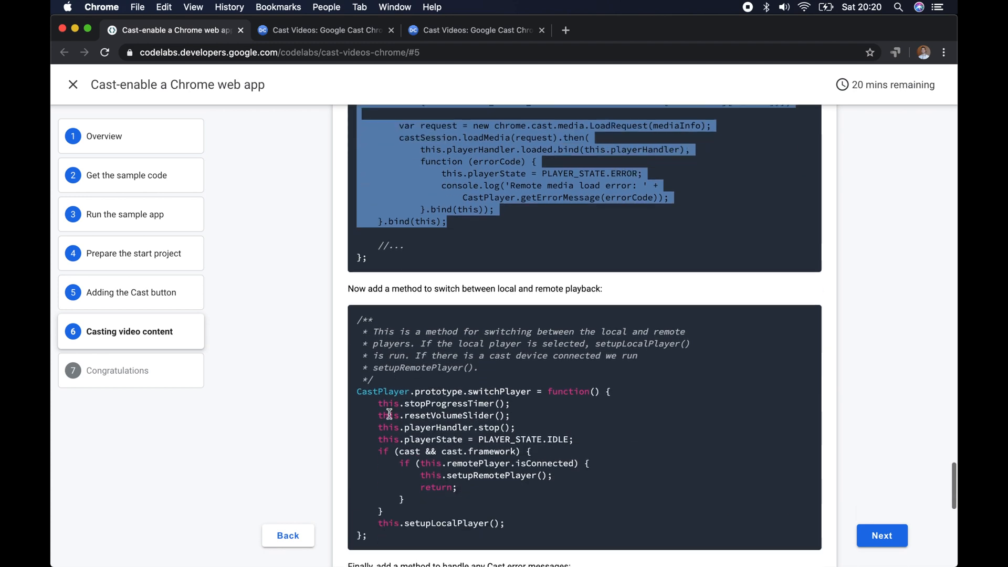
pyautogui.click(476, 29)
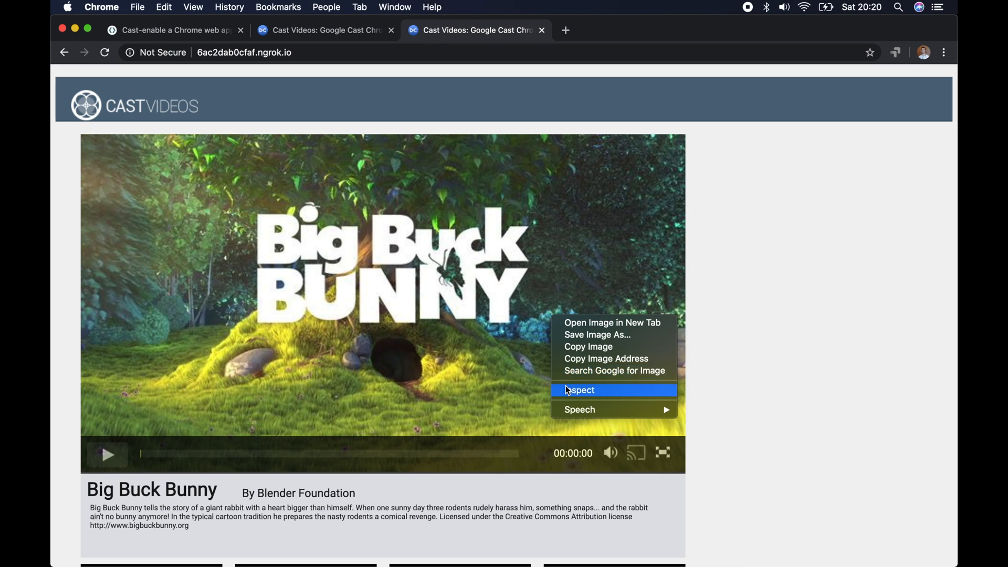
pyautogui.click(580, 389)
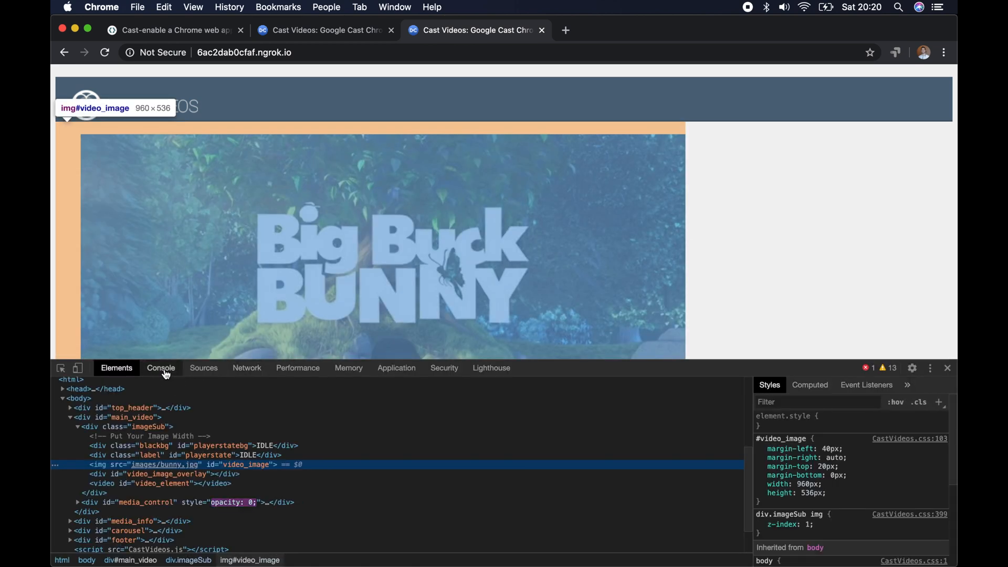
pyautogui.click(161, 368)
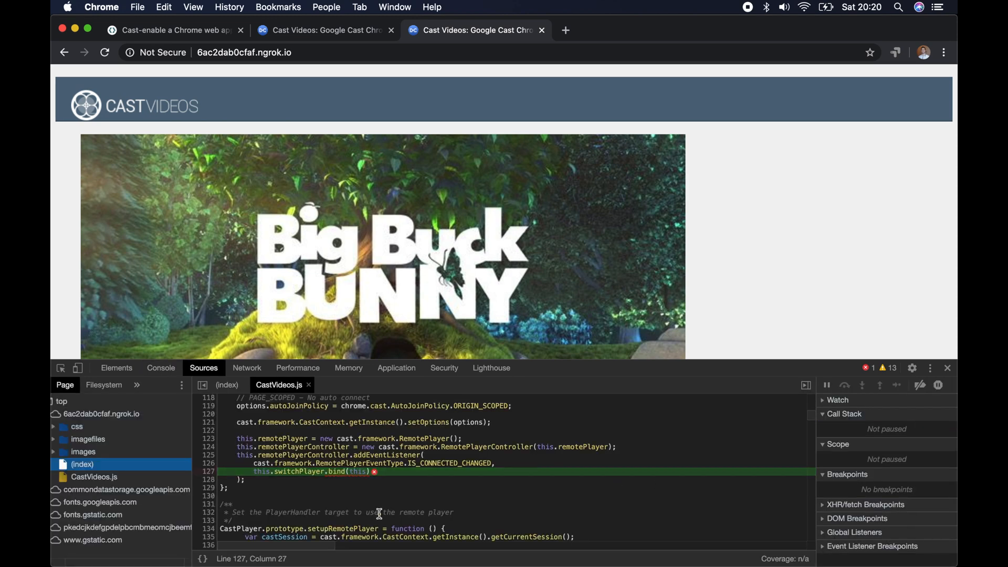
pyautogui.click(174, 29)
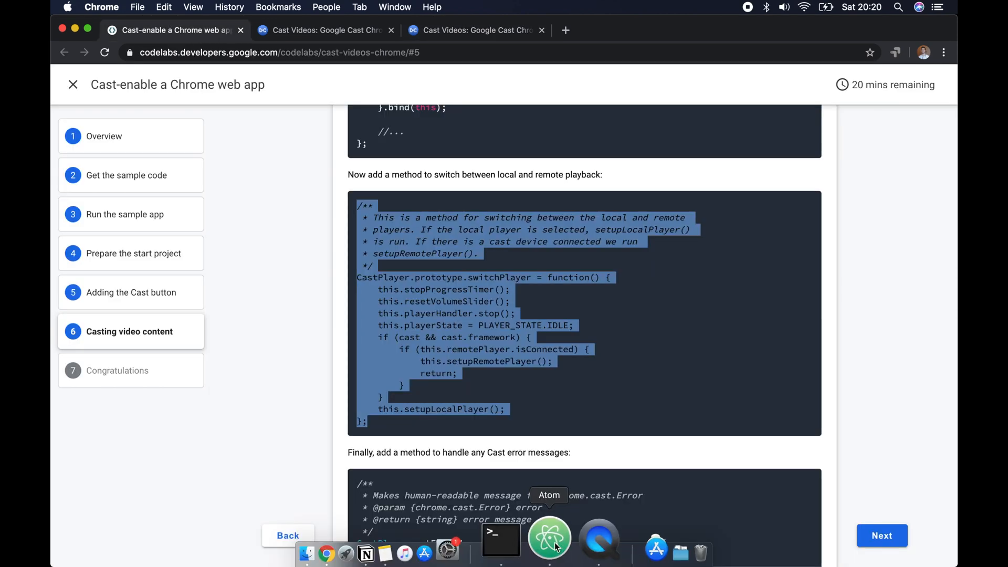
# Paste the switchPlayer and getErrorMessage methods into CastVideos.js in Atom.
pyautogui.click(547, 537)
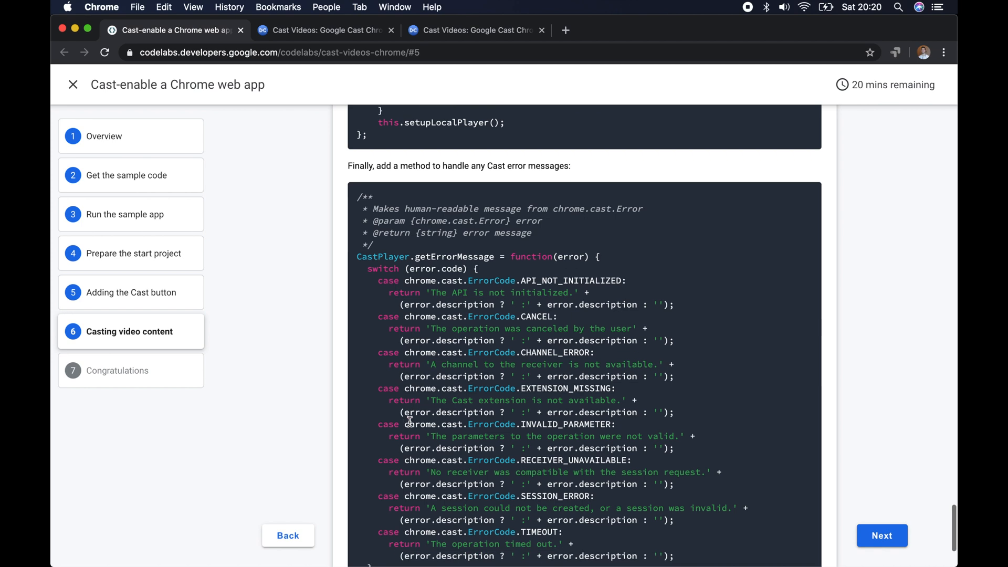
pyautogui.scroll(-3)
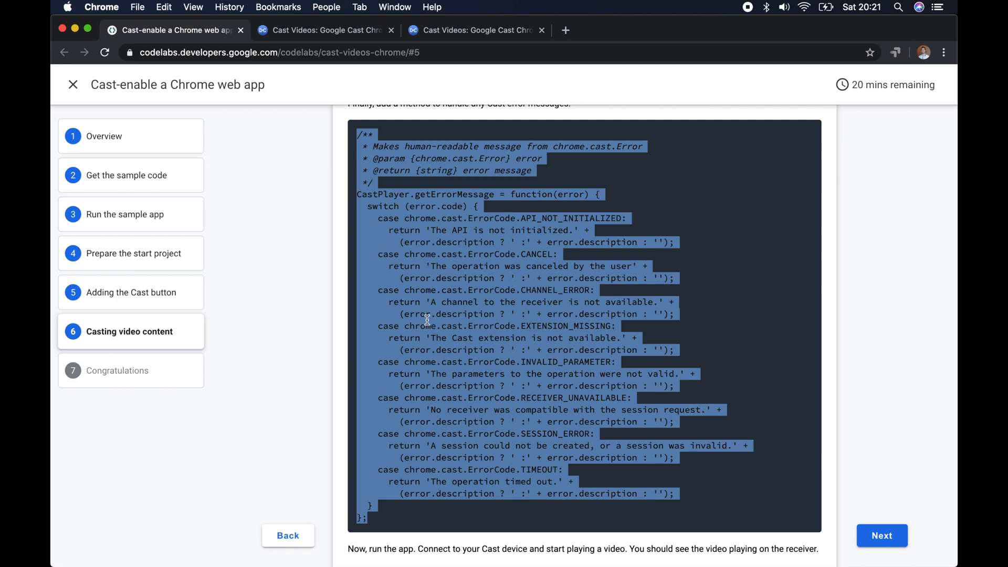
pyautogui.scroll(-3)
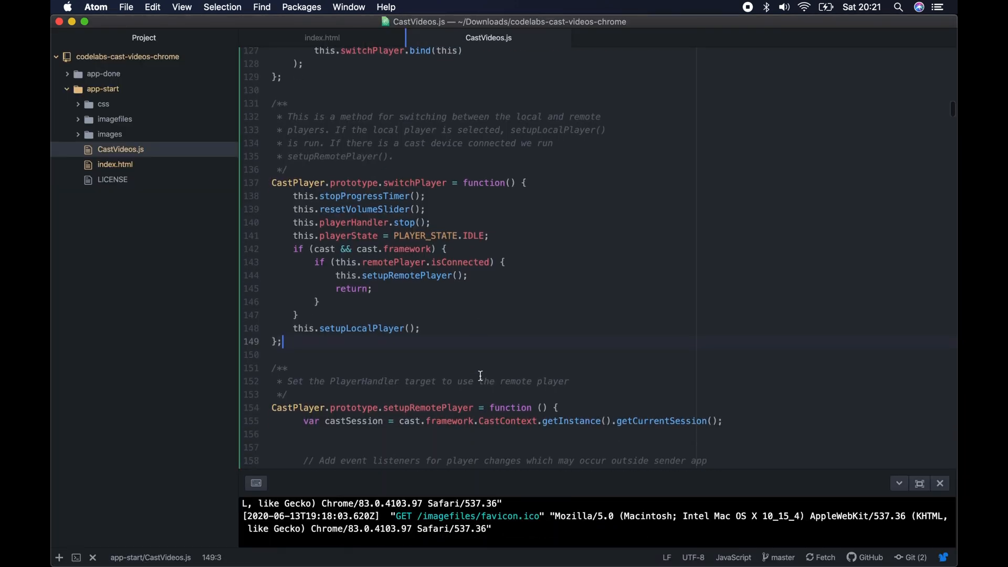
pyautogui.scroll(-3)
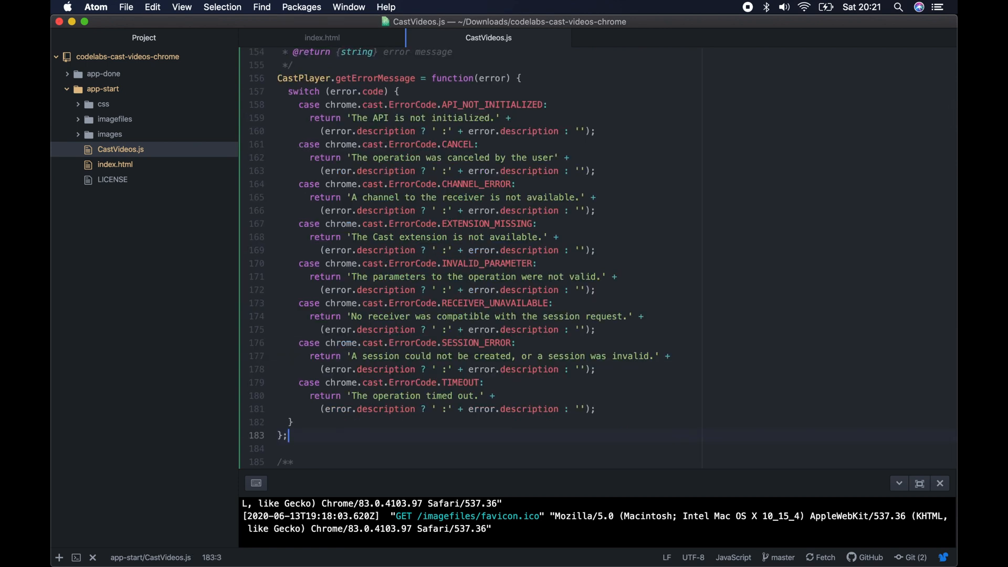
pyautogui.scroll(3)
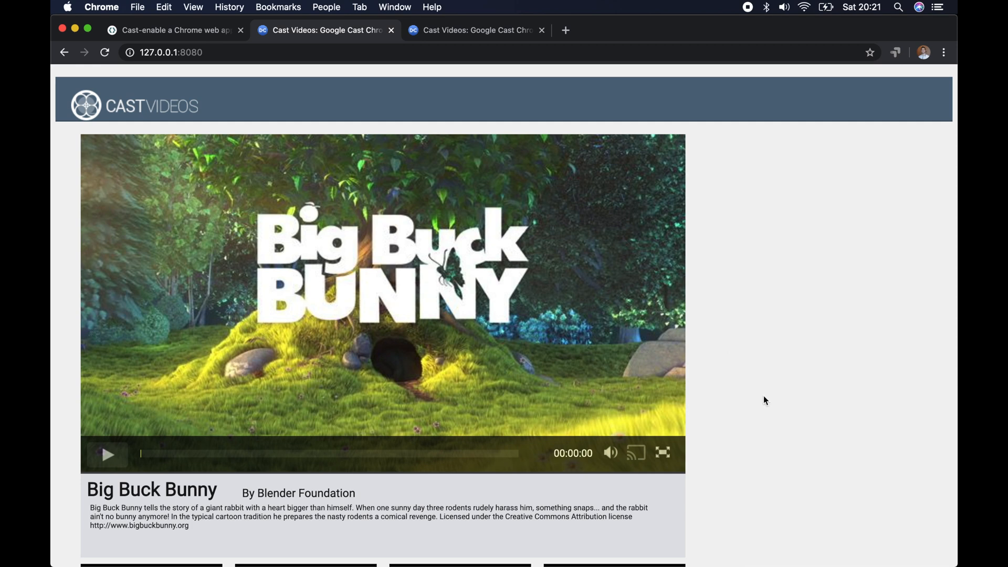
# With DevTools open, cast Big Buck Bunny to Living Room TV, then stop casting.
pyautogui.rightClick(765, 400)
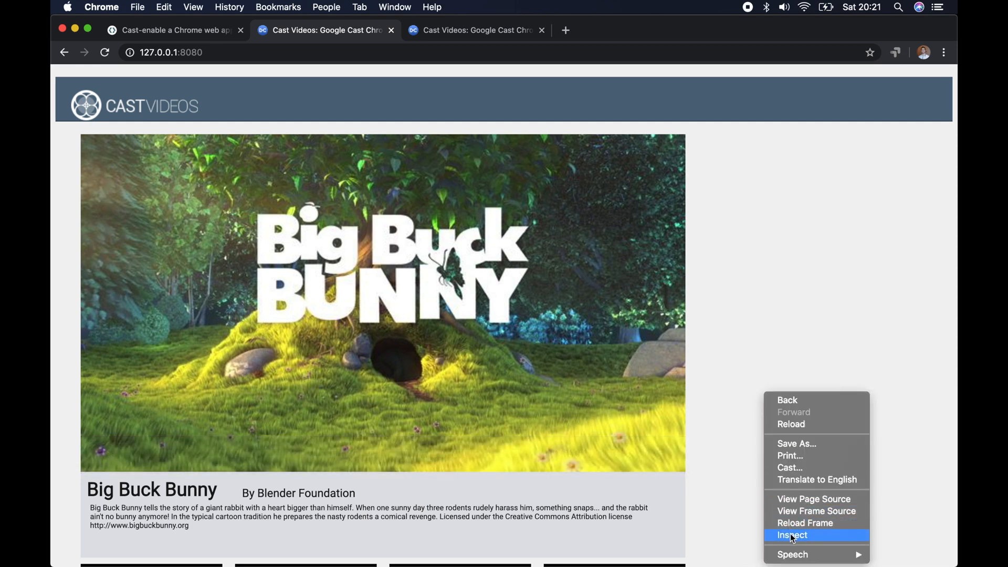
pyautogui.click(792, 535)
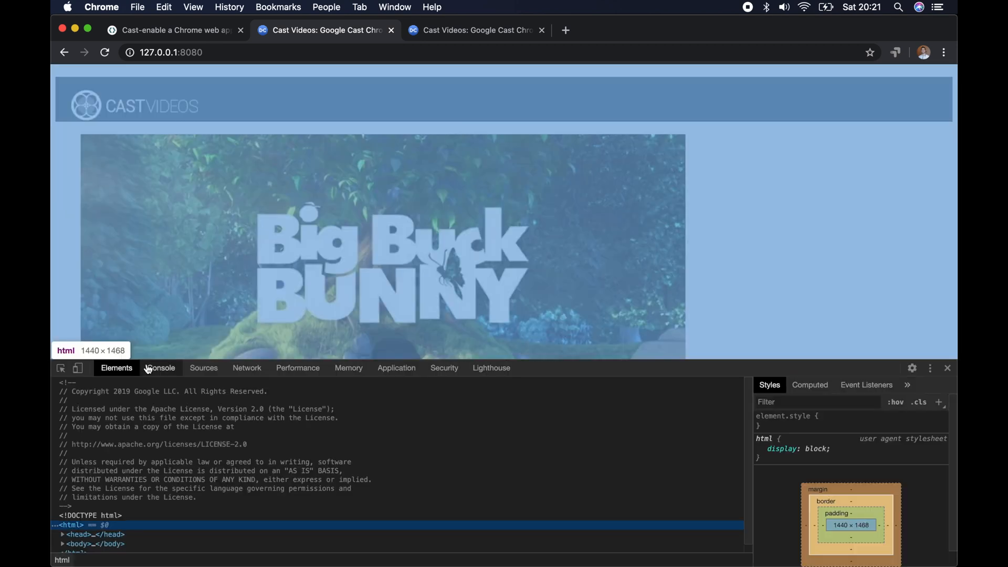
pyautogui.click(161, 367)
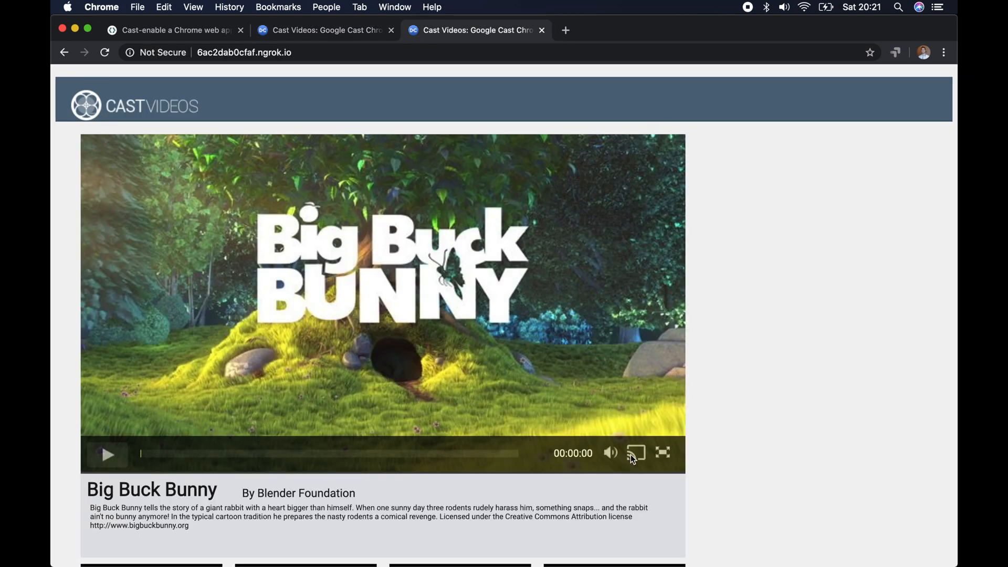
pyautogui.click(635, 453)
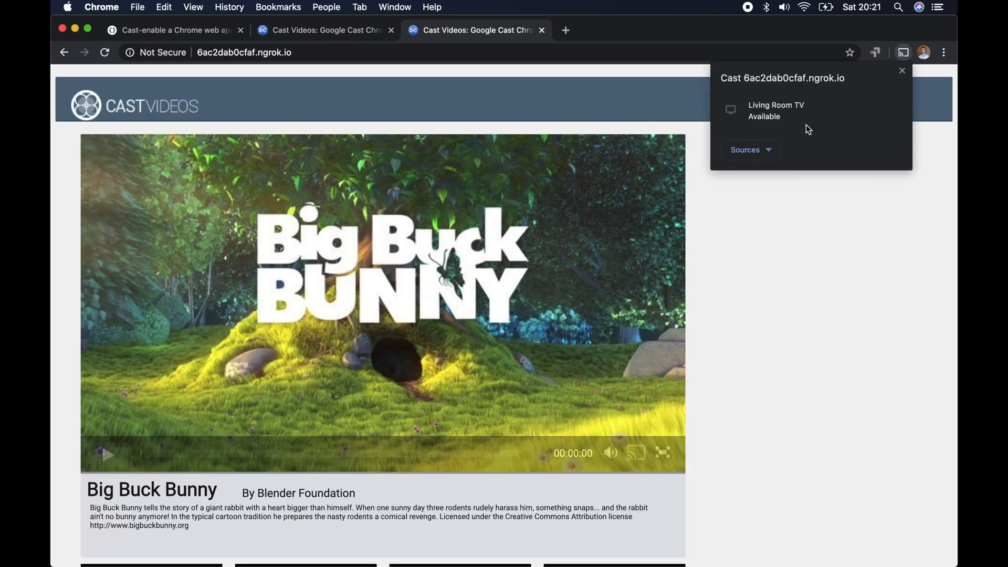
pyautogui.click(776, 111)
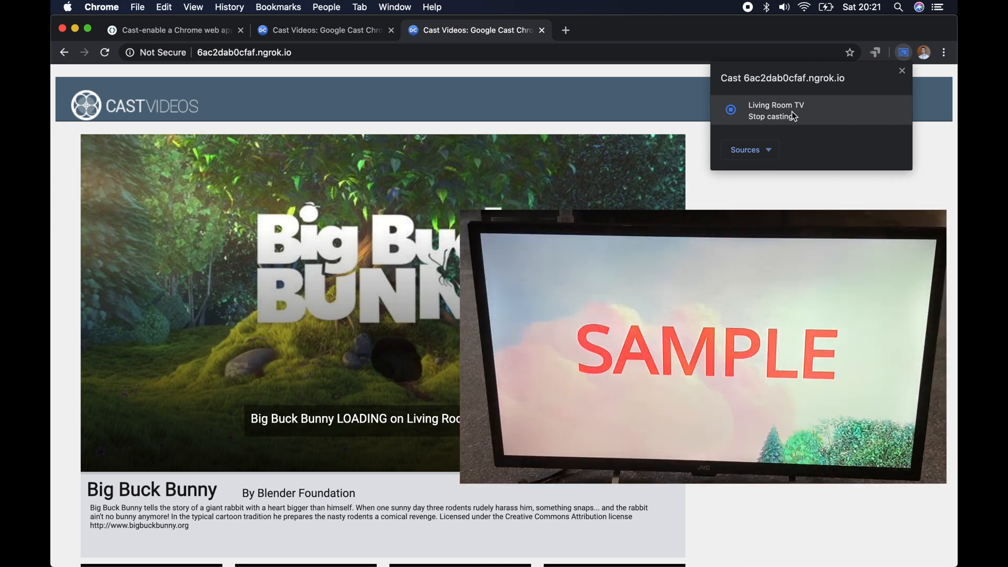
pyautogui.click(771, 111)
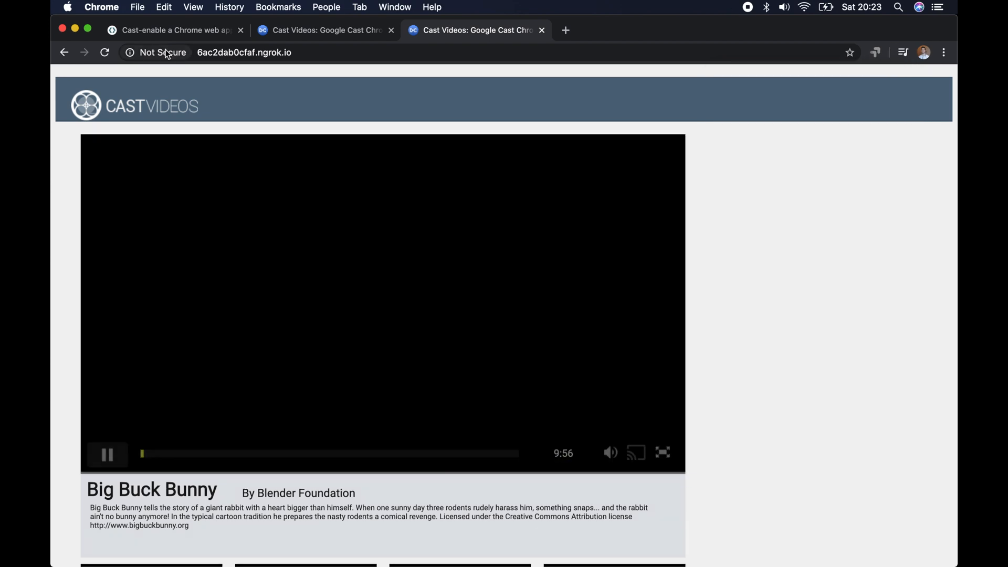
pyautogui.moveTo(270, 296)
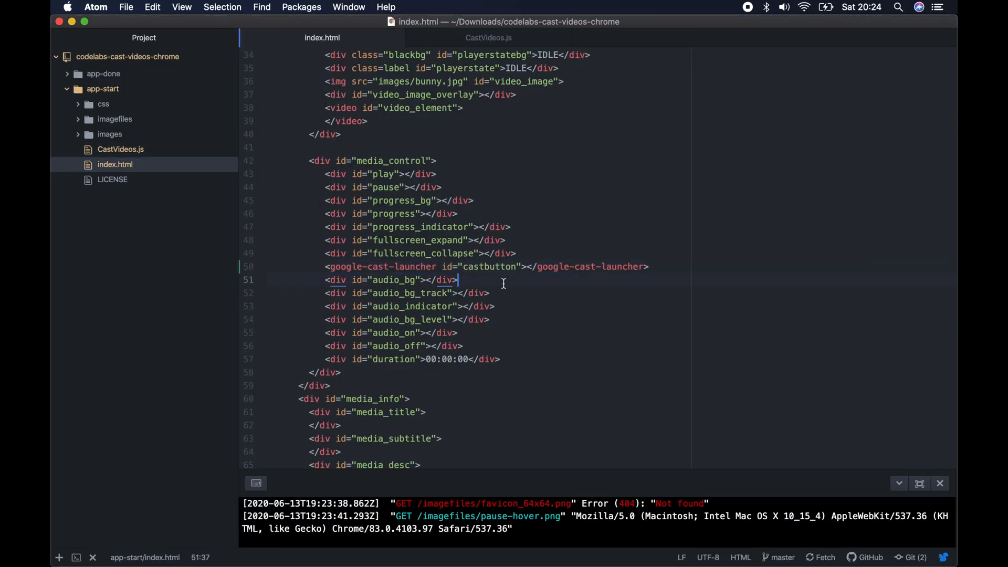
pyautogui.click(577, 178)
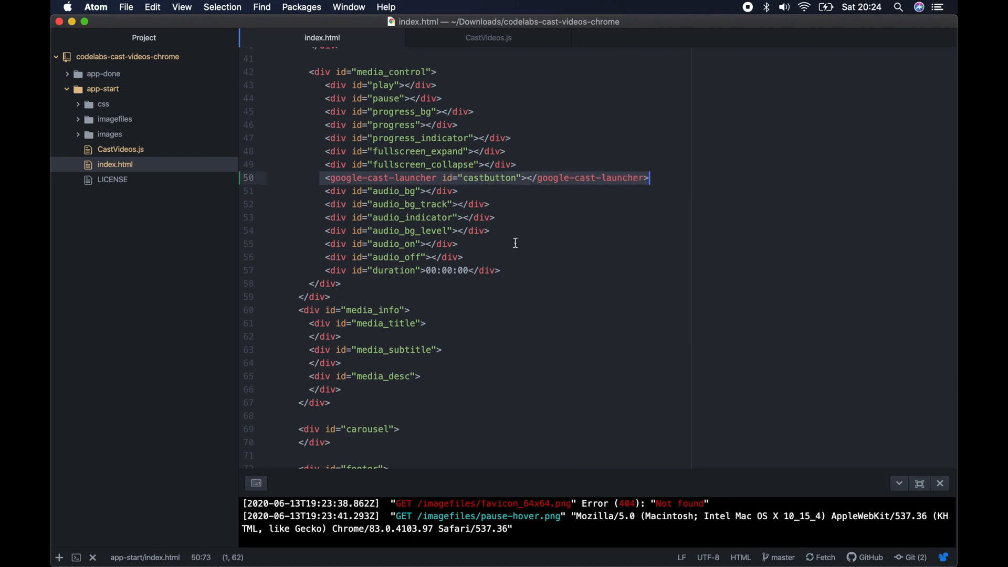
pyautogui.scroll(-3)
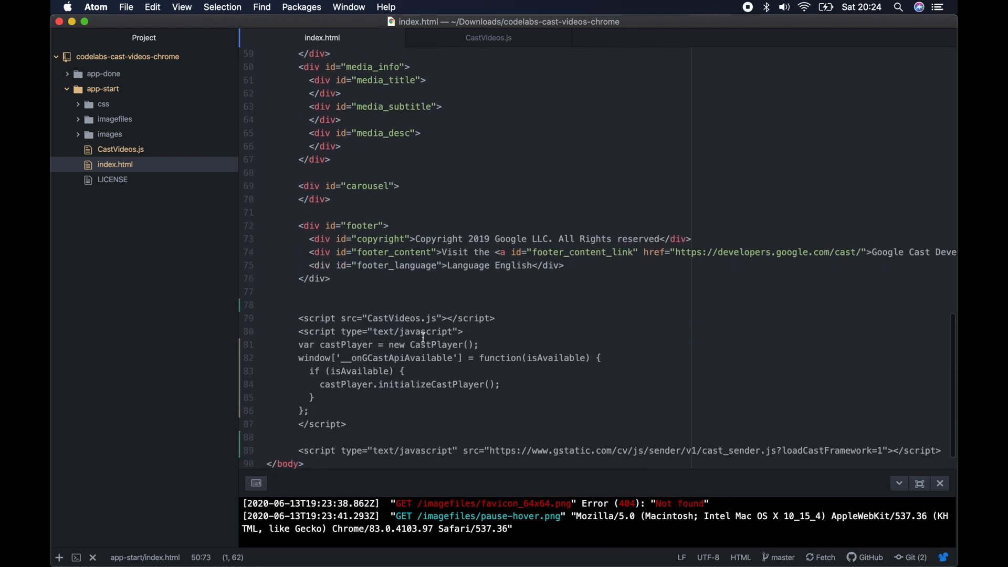
pyautogui.click(450, 358)
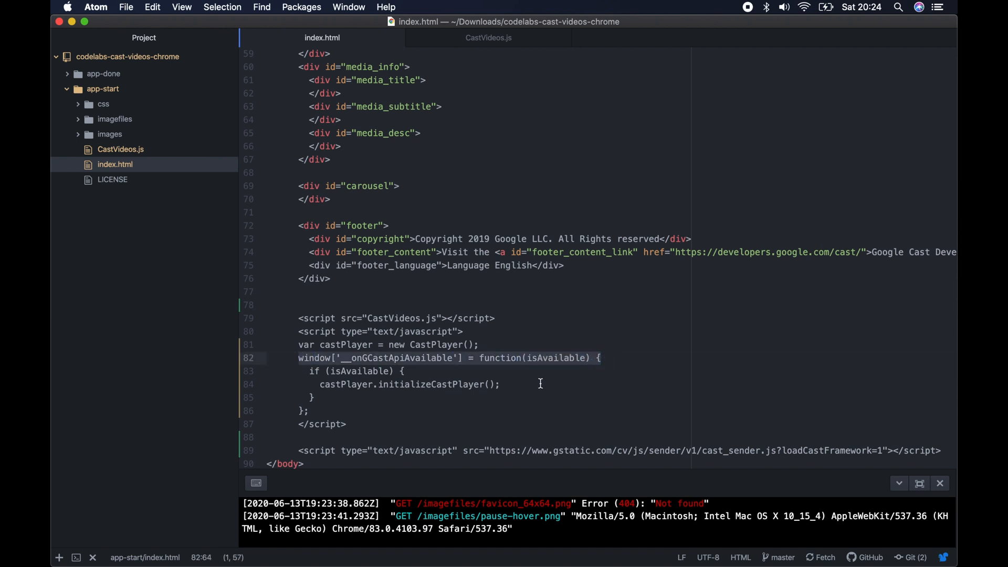
pyautogui.moveTo(783, 448)
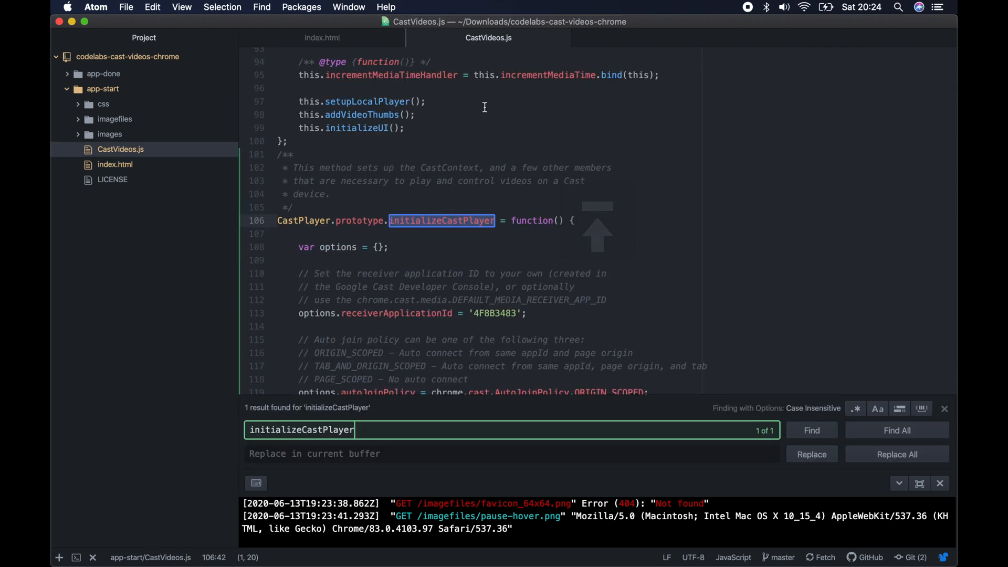
pyautogui.moveTo(428, 230)
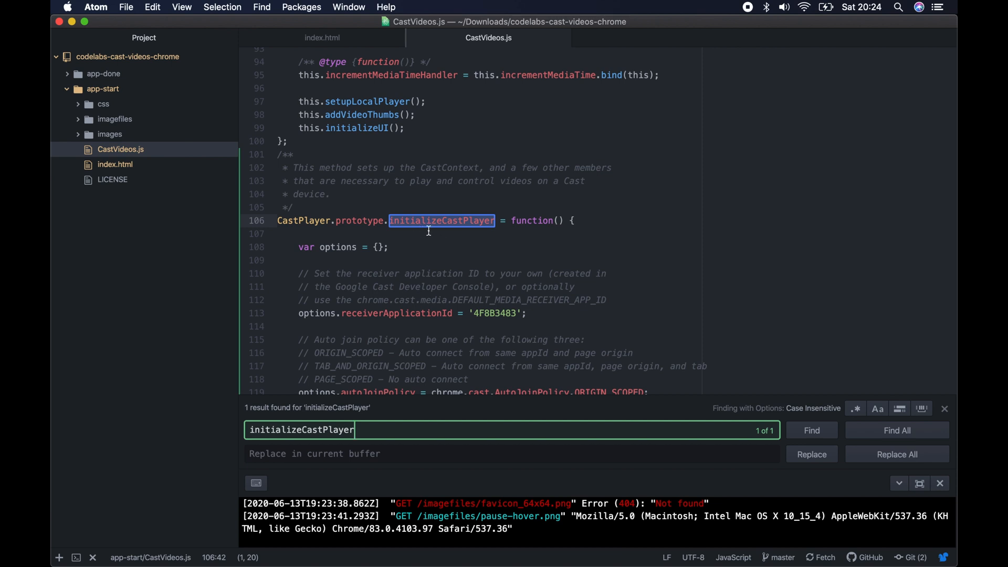
pyautogui.moveTo(489, 317)
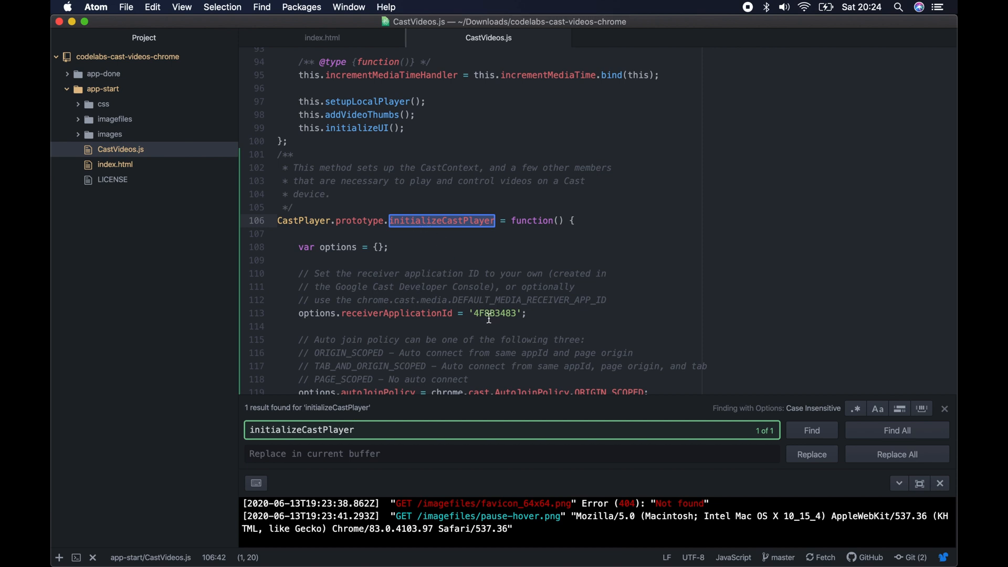
# Scroll through initializeCastPlayer in CastVideos.js and close the find panel.
pyautogui.scroll(-3)
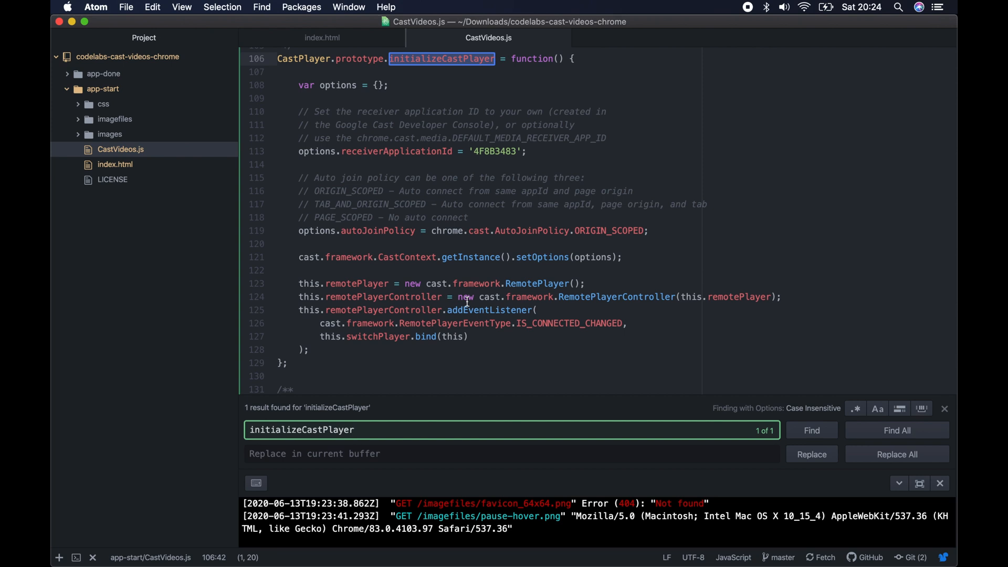
pyautogui.moveTo(922, 409)
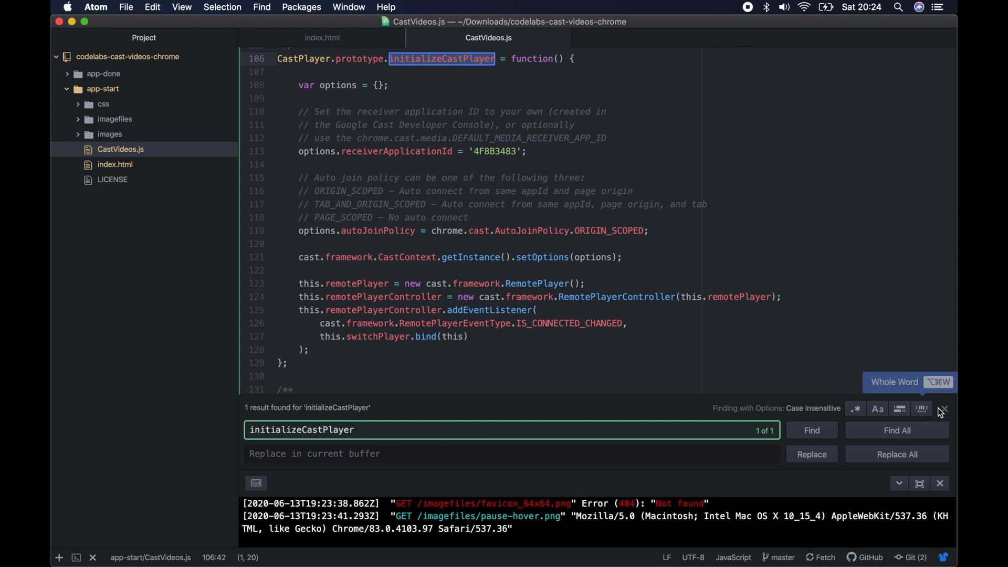
pyautogui.click(939, 411)
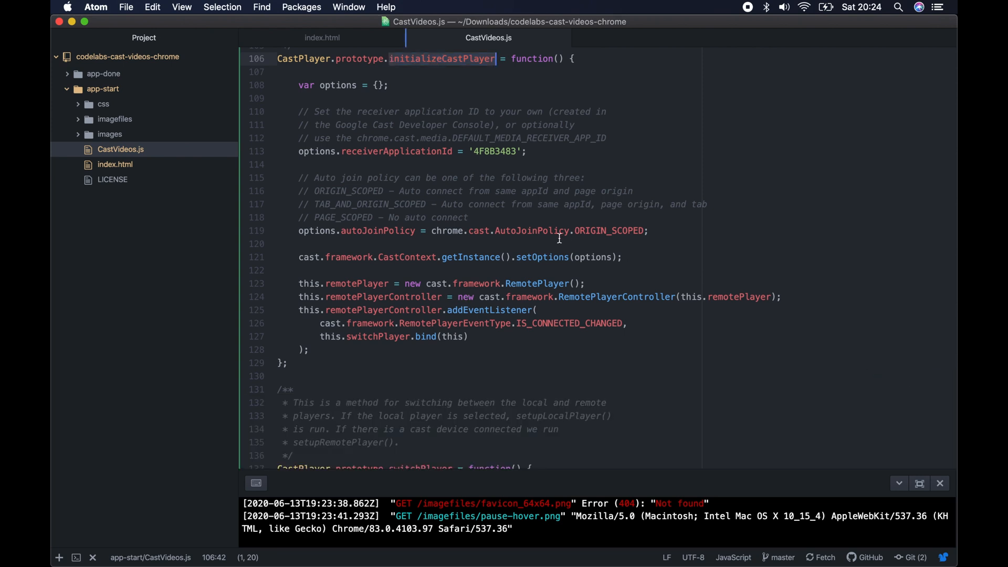
pyautogui.moveTo(450, 540)
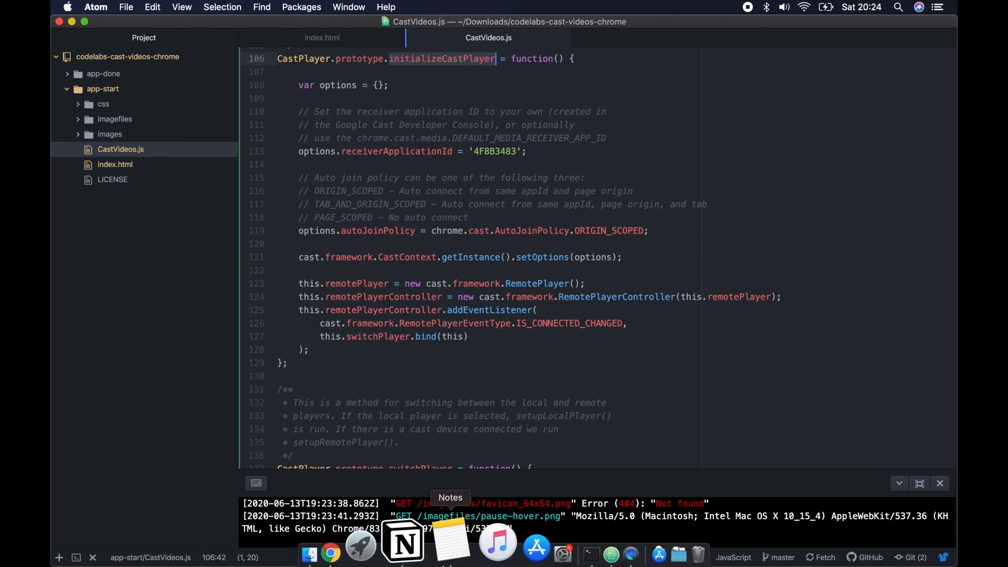